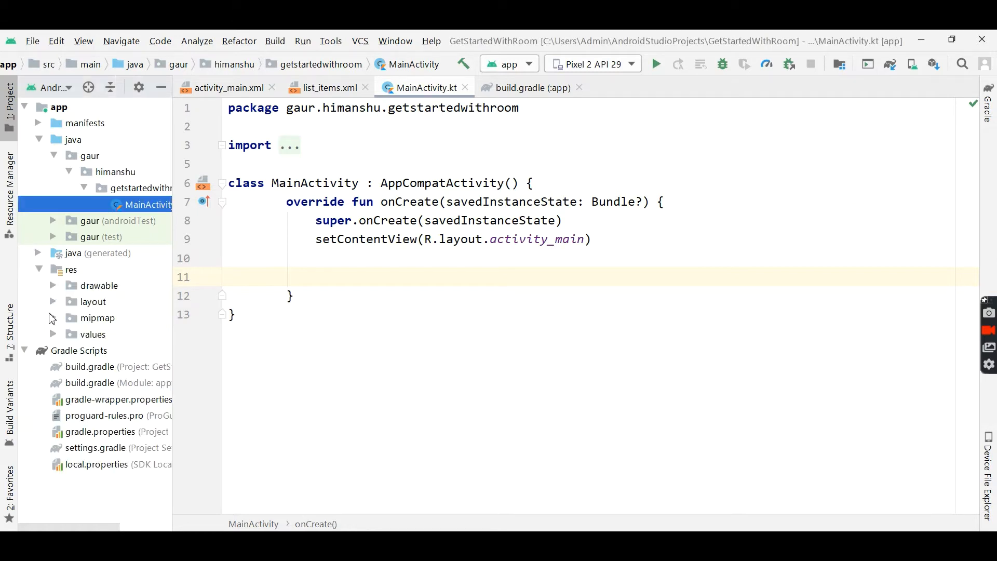
- Open list_items.xml and scroll through its rounded image and title text code
left_click(92, 301)
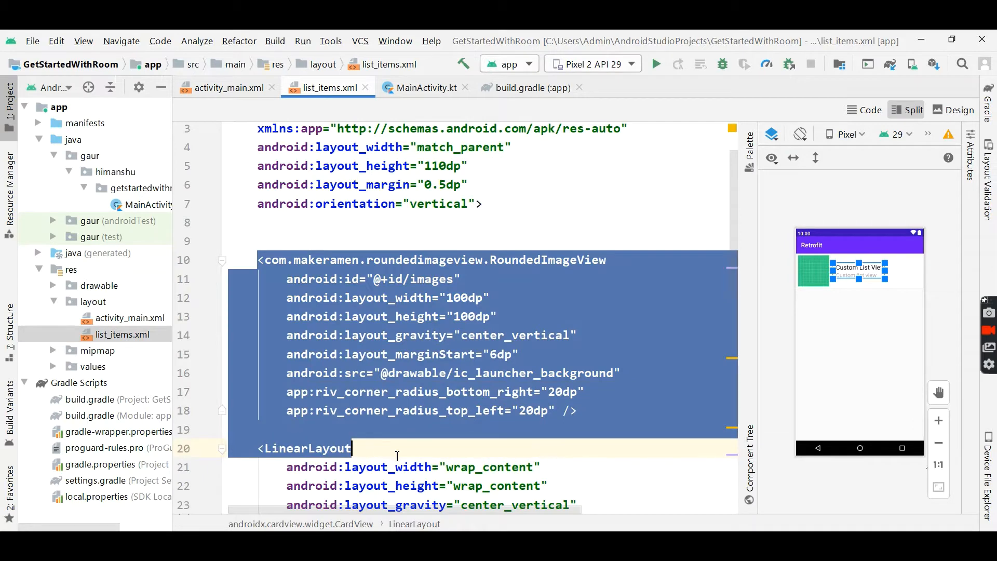
scroll("down", 3)
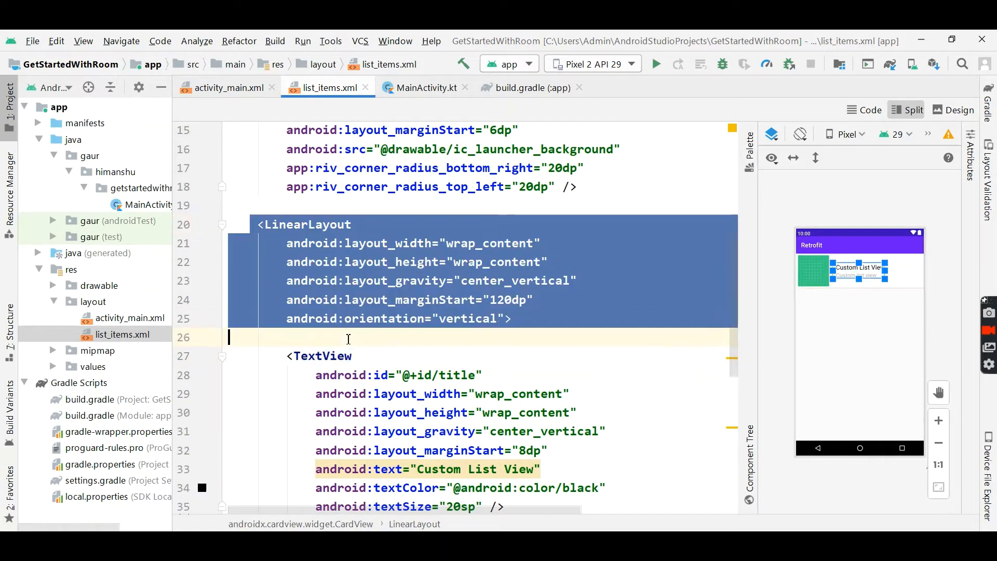
scroll("down", 3)
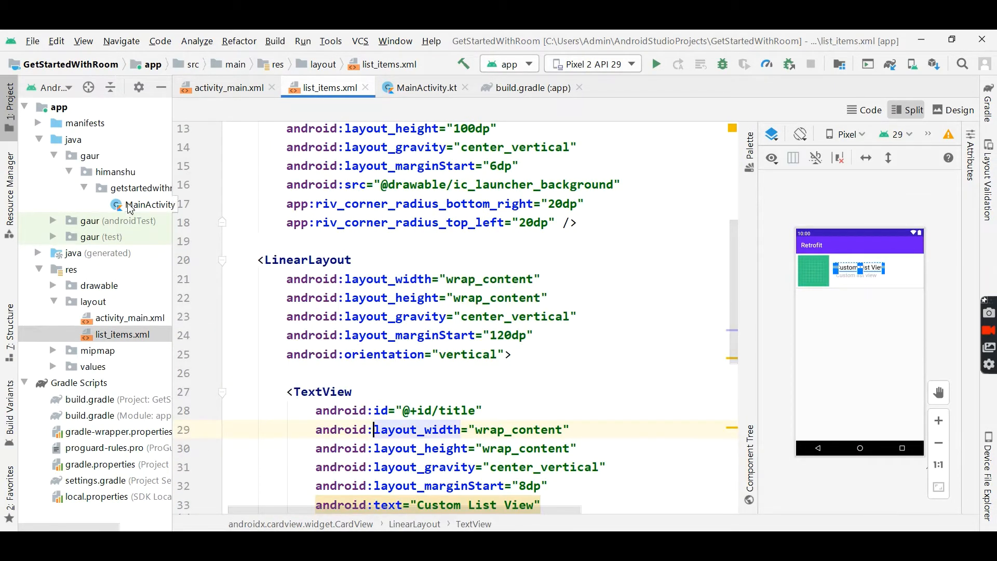
- Create a Kotlin class named OurData in the getstartedwithroom package
left_click(153, 204)
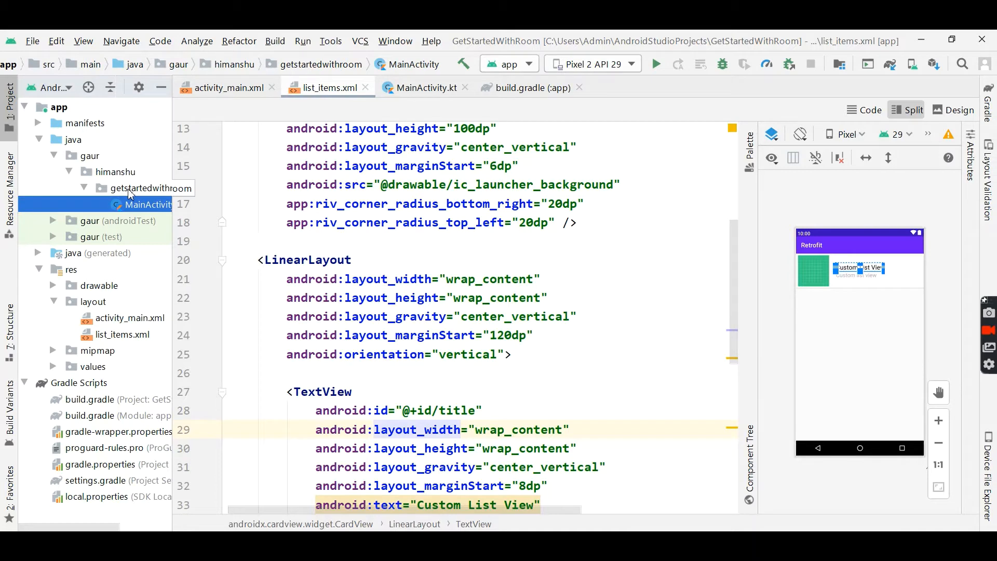
right_click(153, 204)
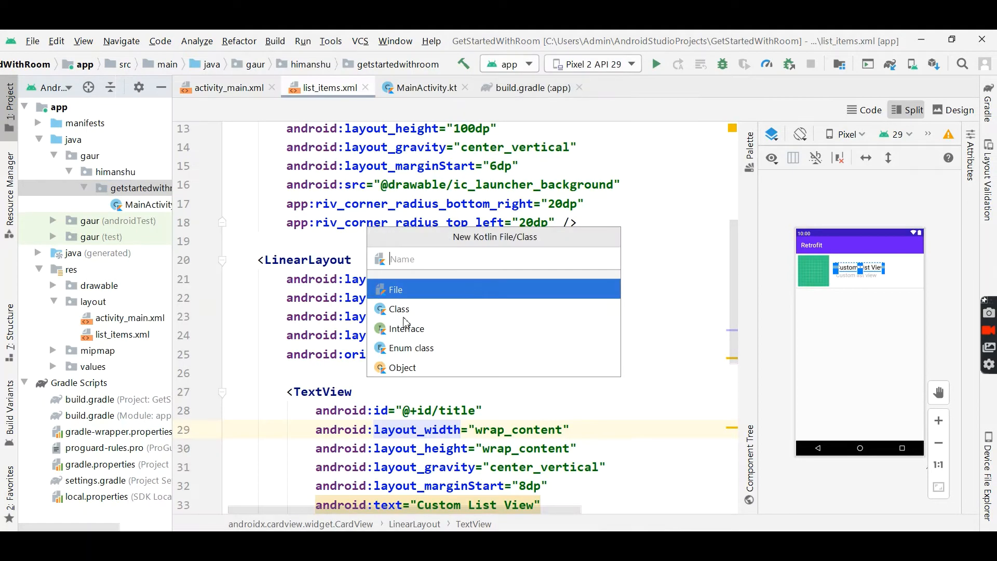
type("Our")
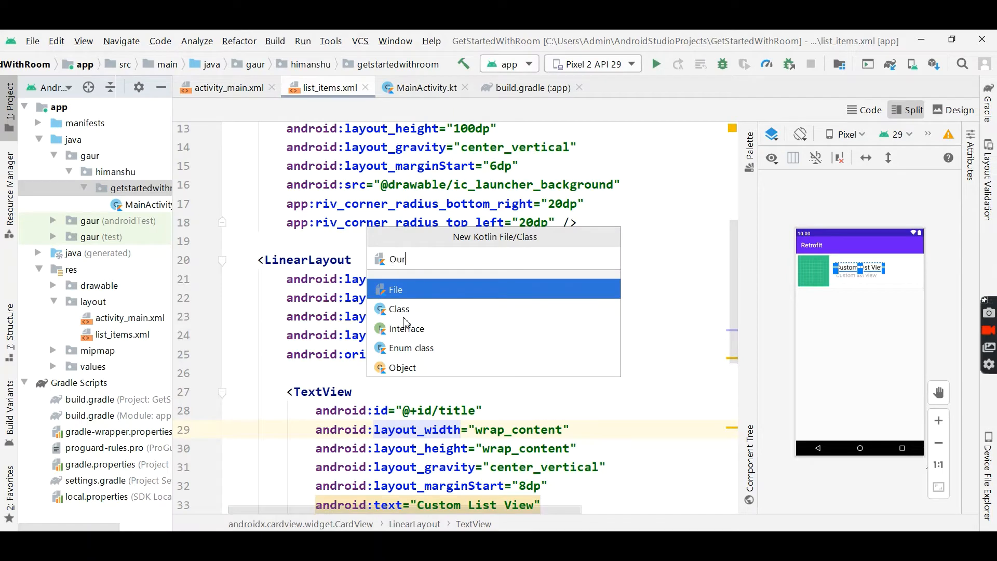
type("Data")
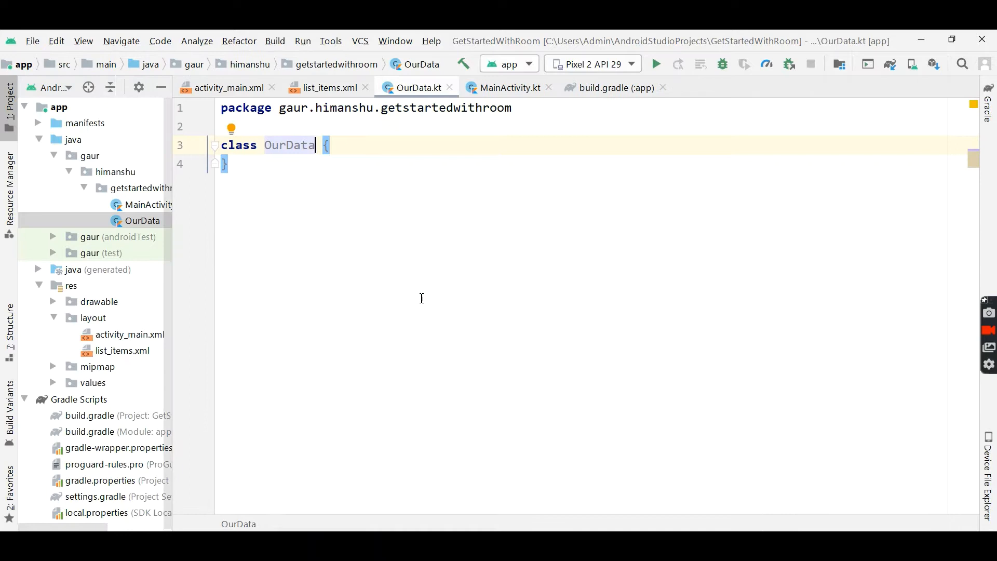
- Give OurData constructor properties image: Int, title: String and desc: String
type("(")
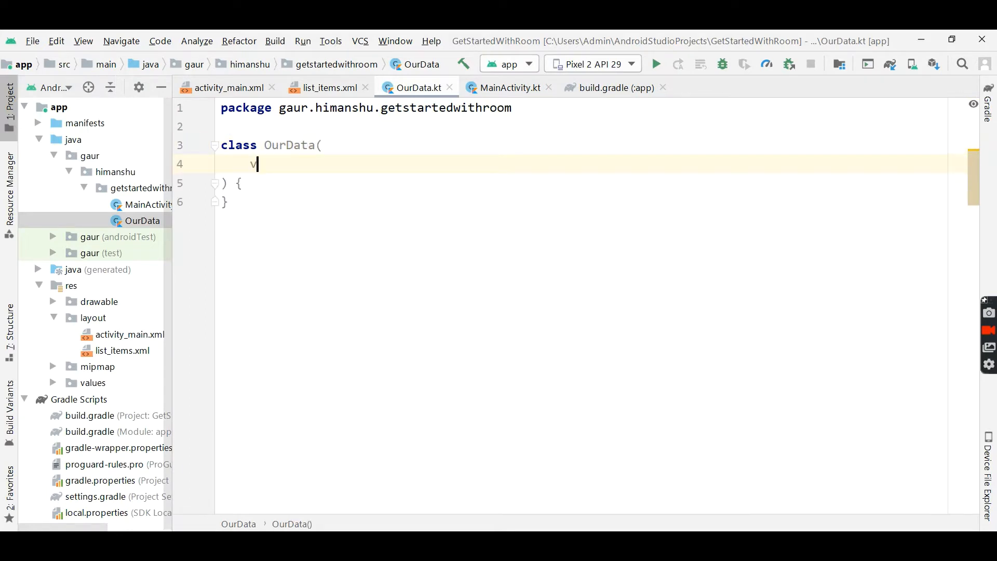
type("al image")
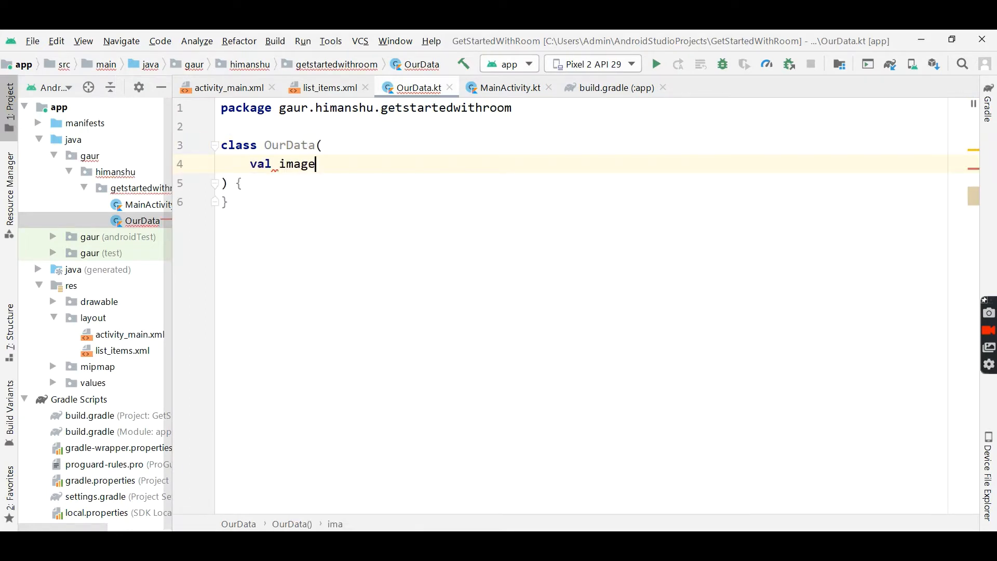
type(":Int")
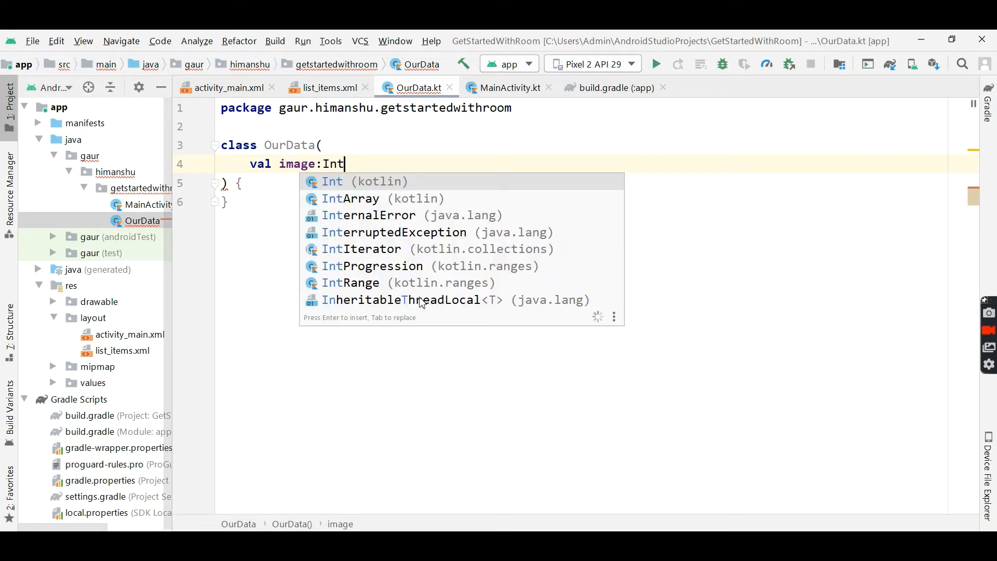
type(",")
type("val")
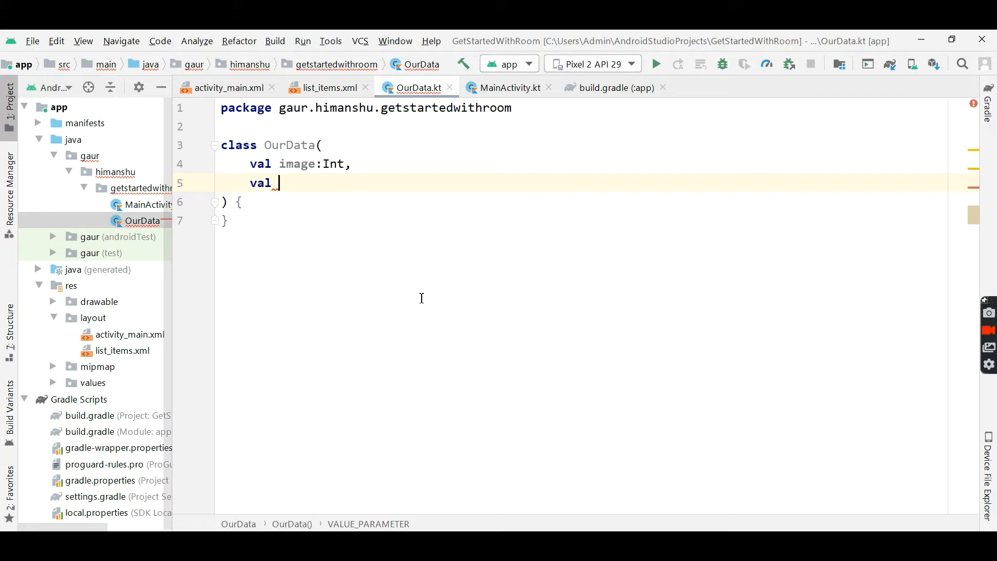
type("title:")
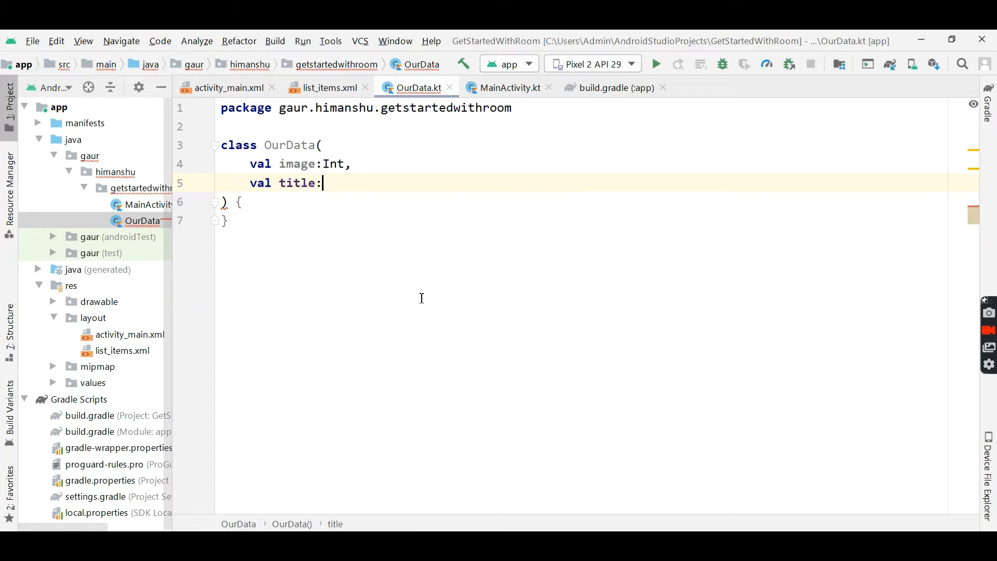
type("String,")
type("val")
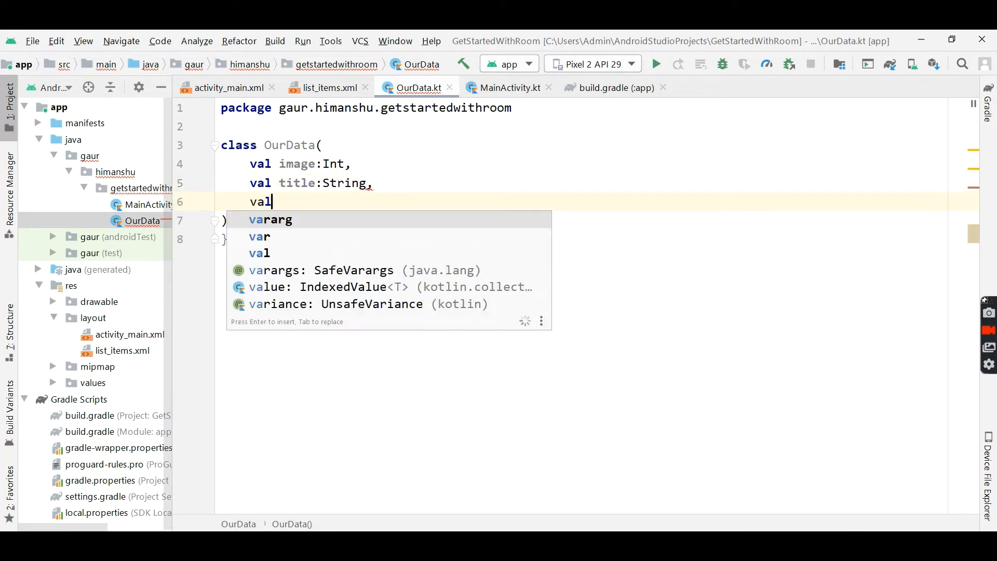
type("desc")
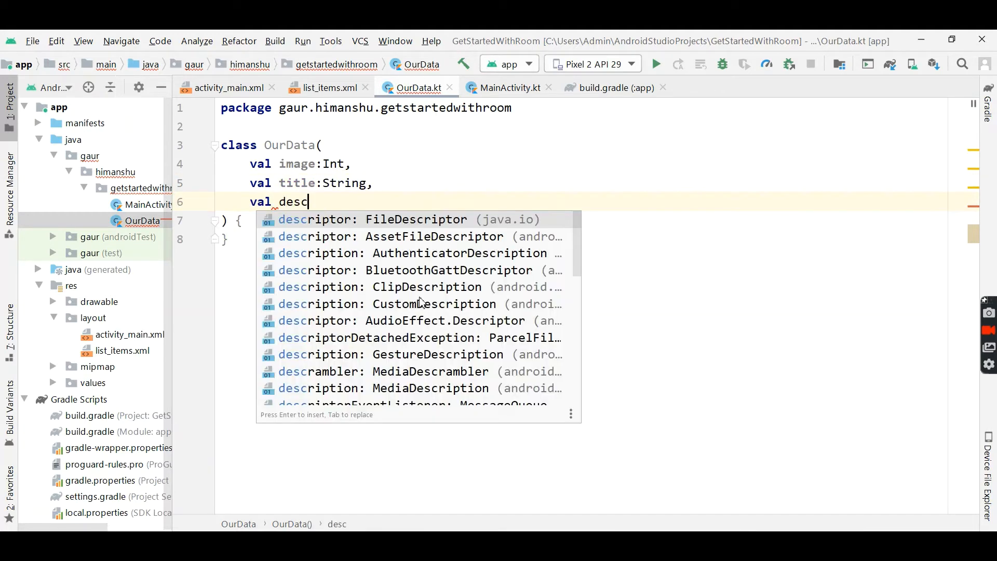
type(":Stri")
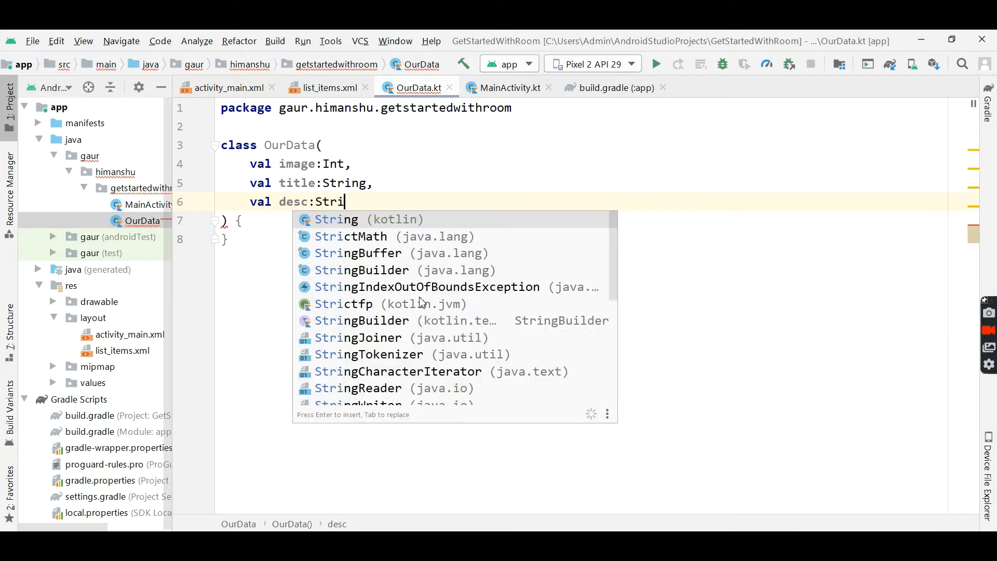
type("ng")
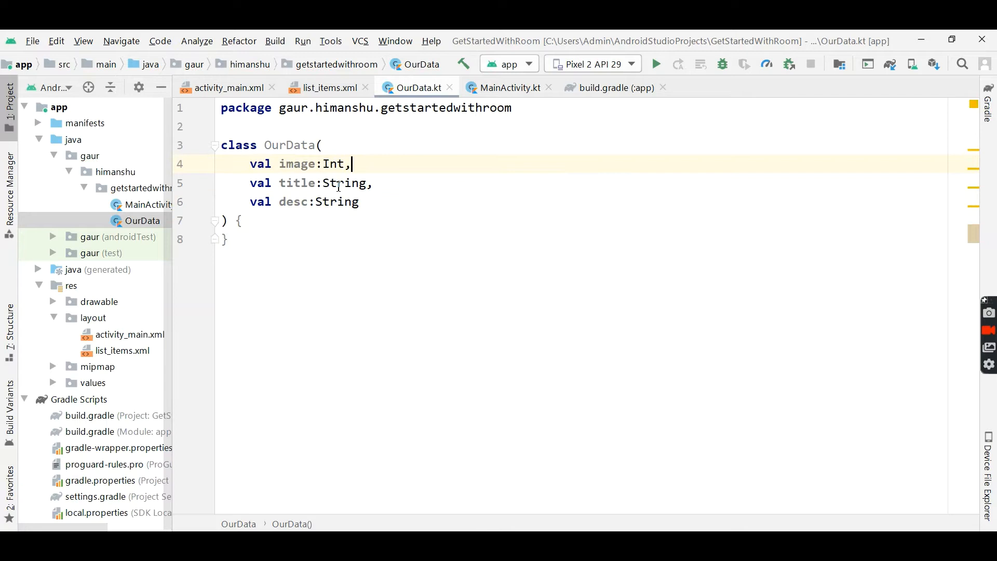
left_click(150, 188)
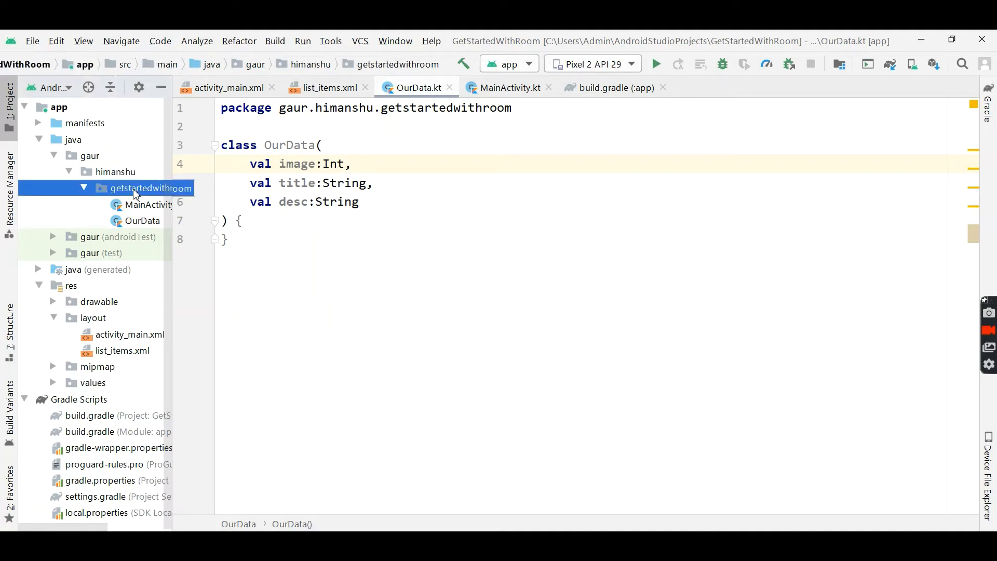
- Create the CustomArrayAdapters Kotlin class in the getstartedwithroom package
right_click(150, 188)
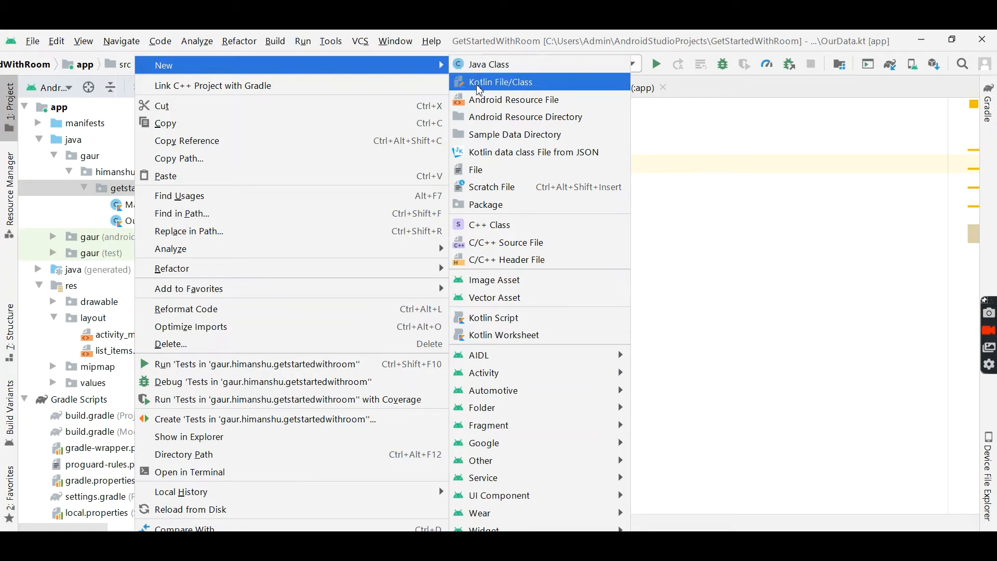
left_click(499, 82)
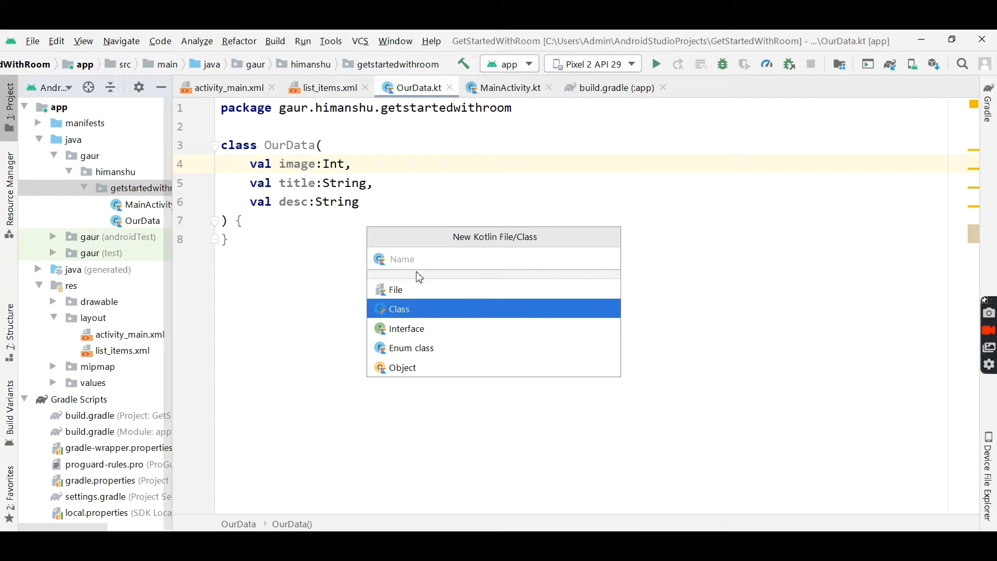
type("Cust")
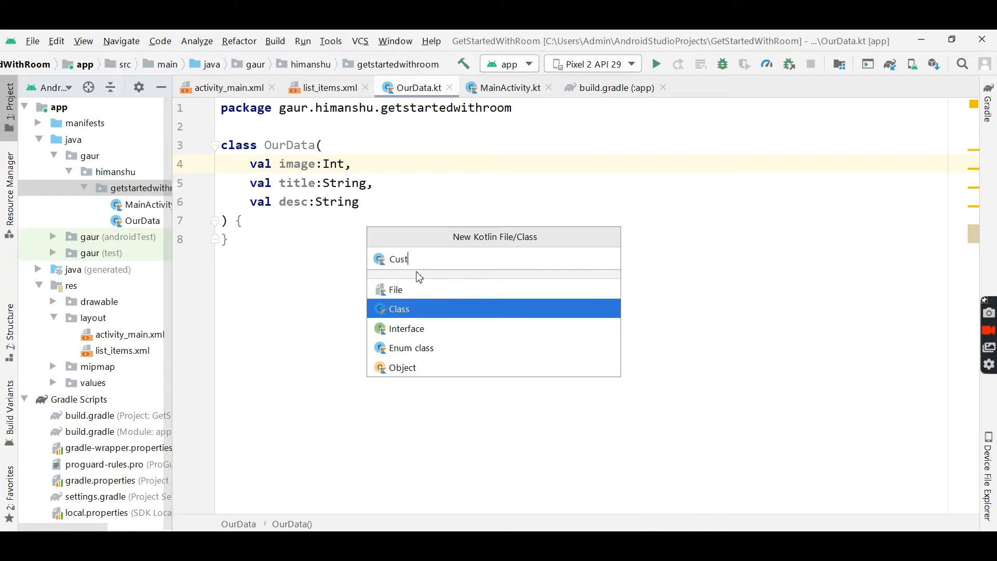
type("omArra")
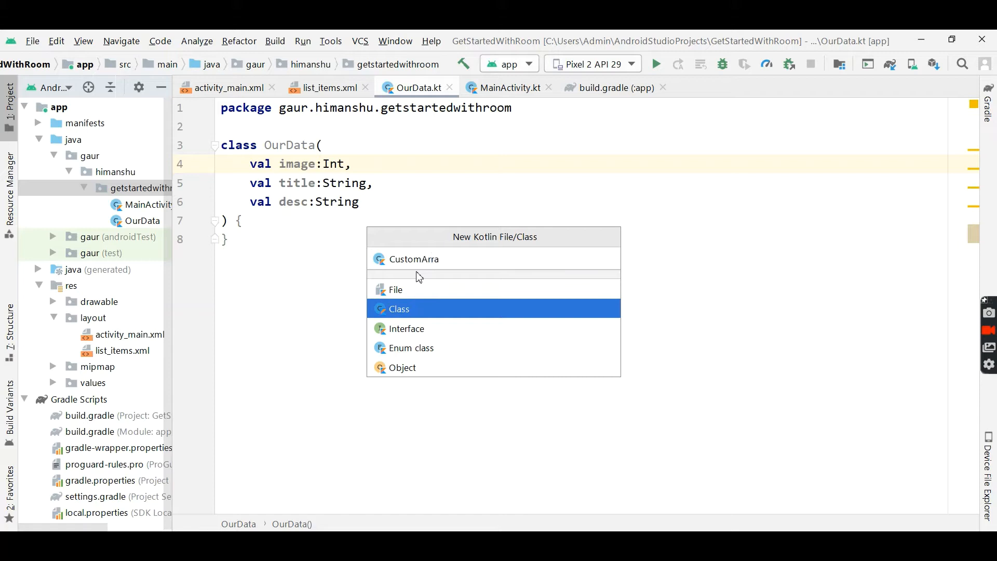
type("yAdap")
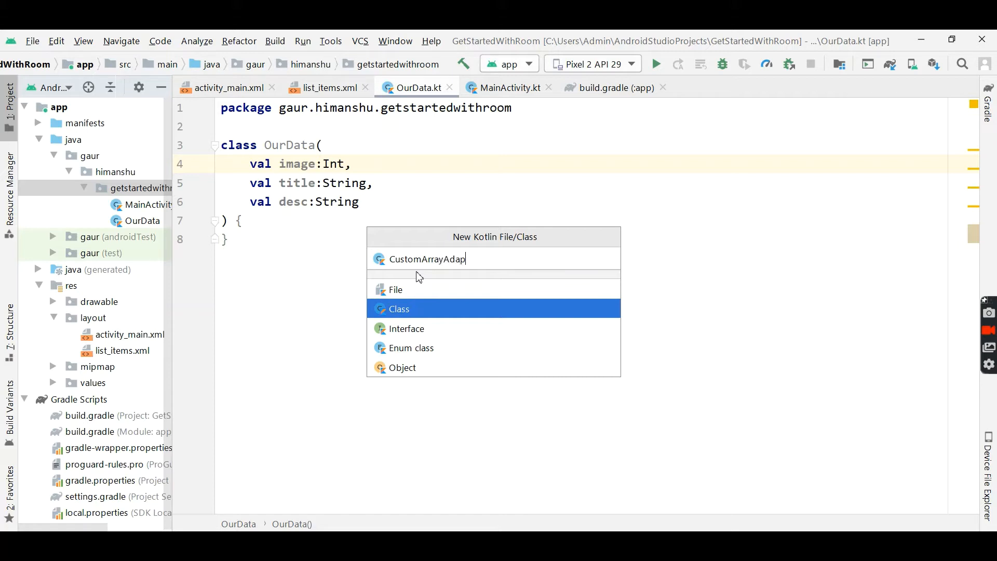
type("ters")
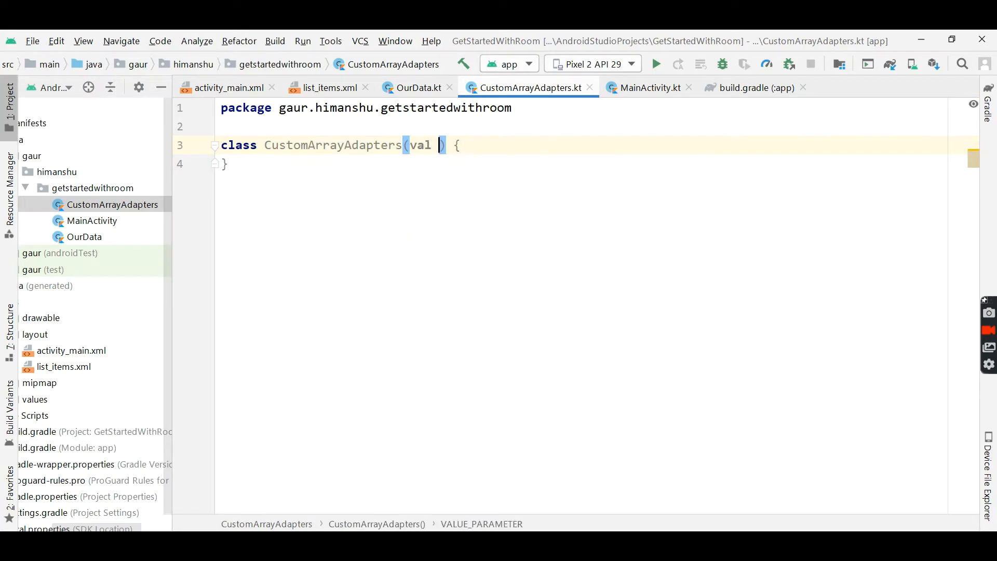
- Give CustomArrayAdapters constructor parameters activity and list: List<OurData>
type("activity: Activity,")
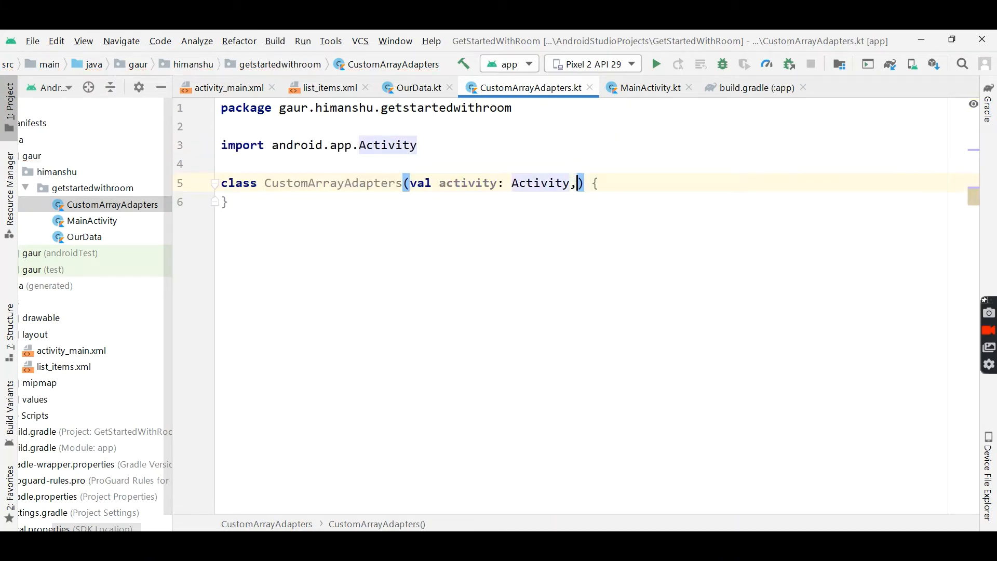
type("val list:List<>")
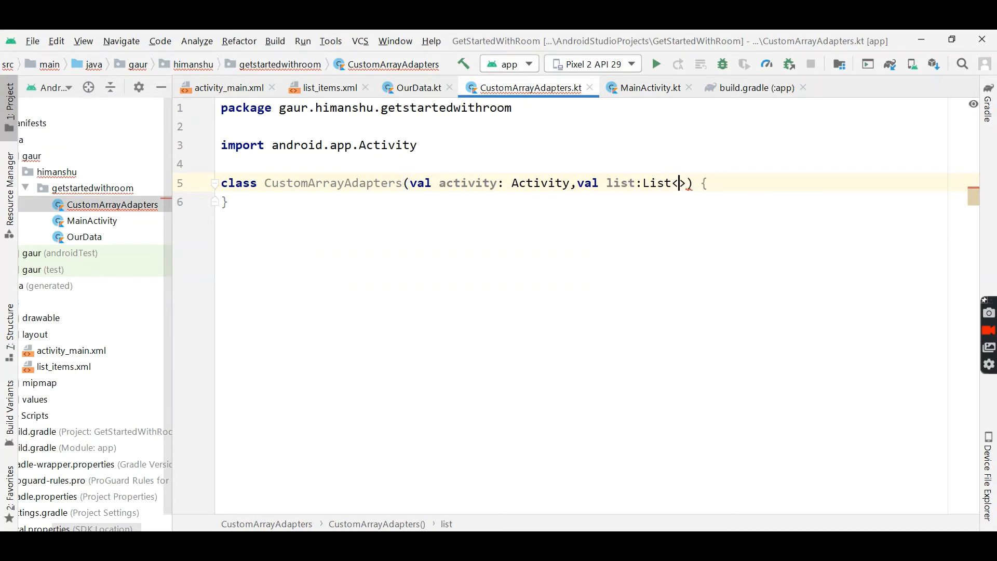
type("OurD")
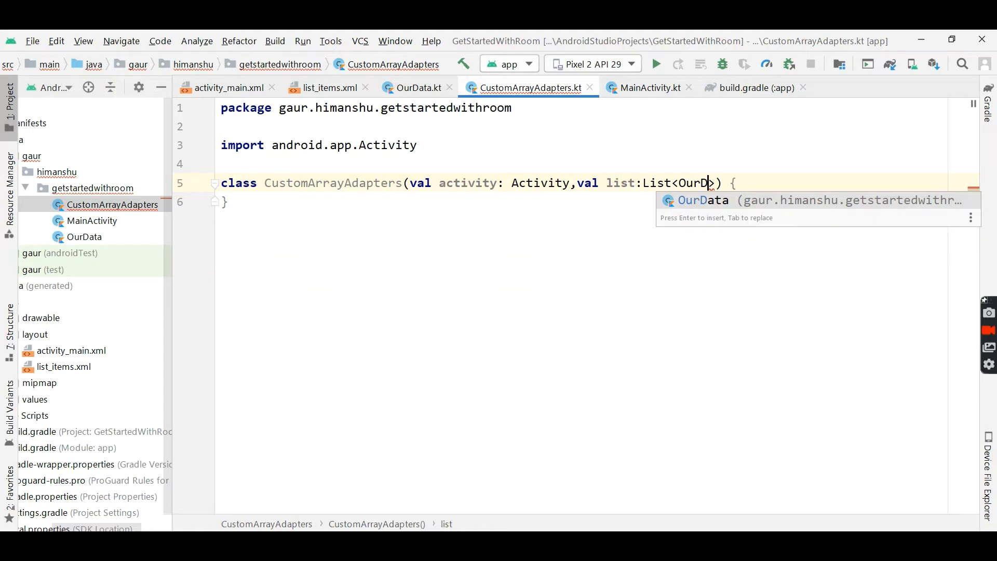
type("ata")
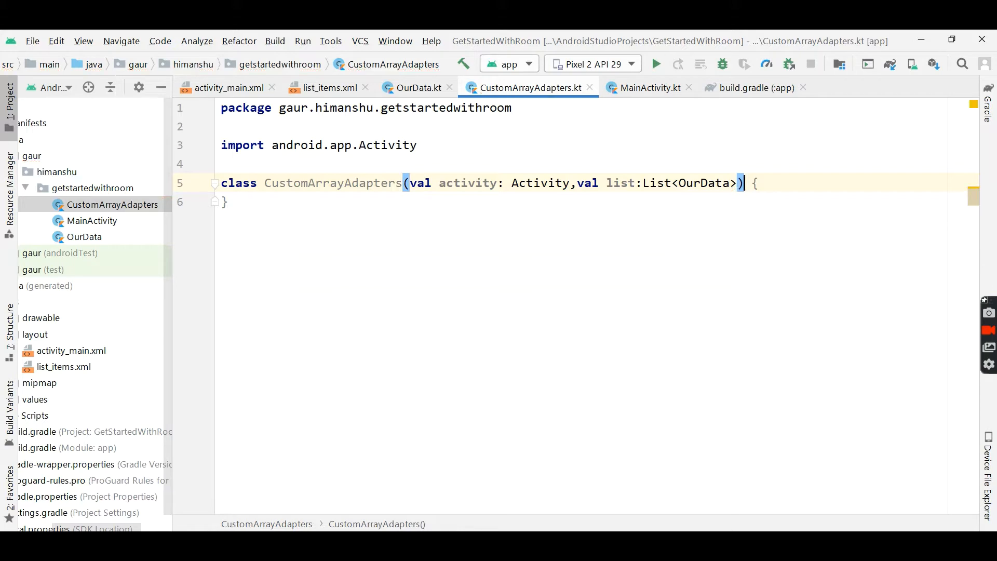
- Extend ArrayAdapter<OurData>, passing activity and R.layout.list_items
type(":")
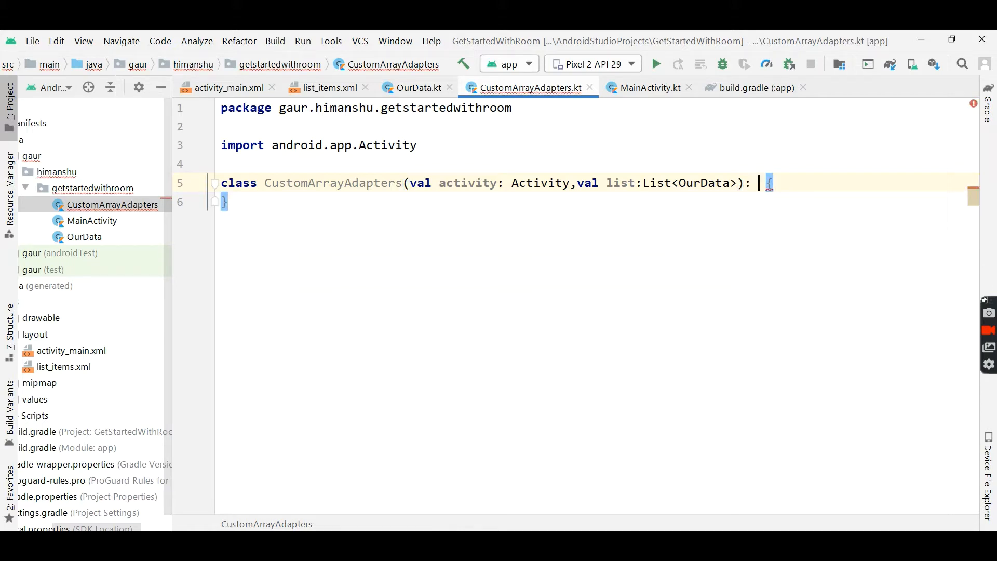
type("Arra")
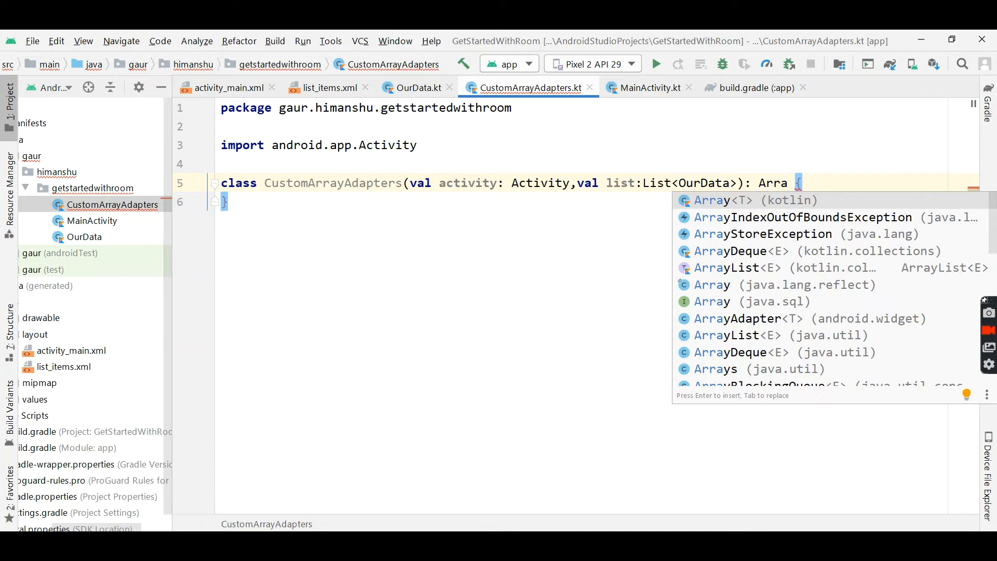
type("Adapter")
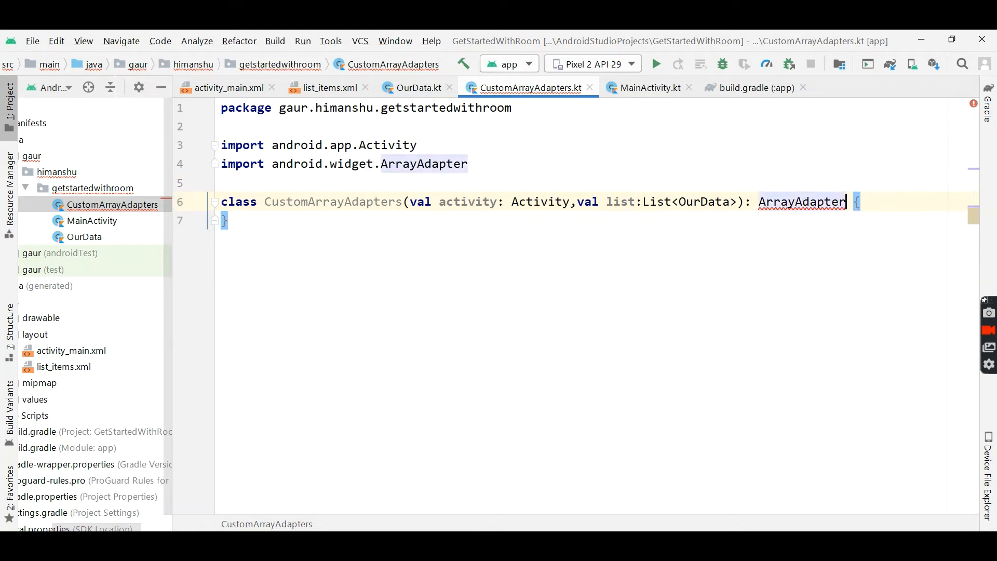
type("<OurData>")
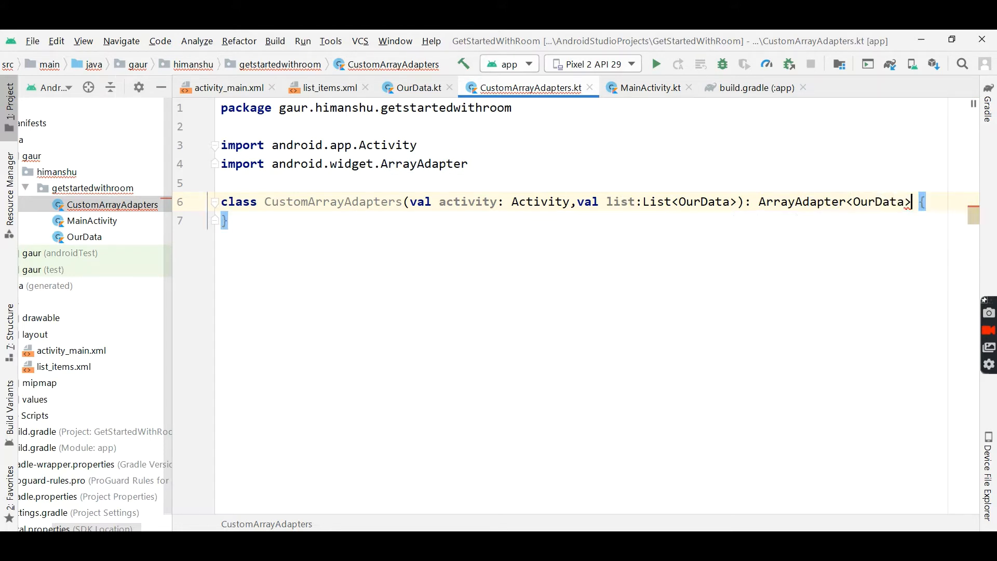
type("()")
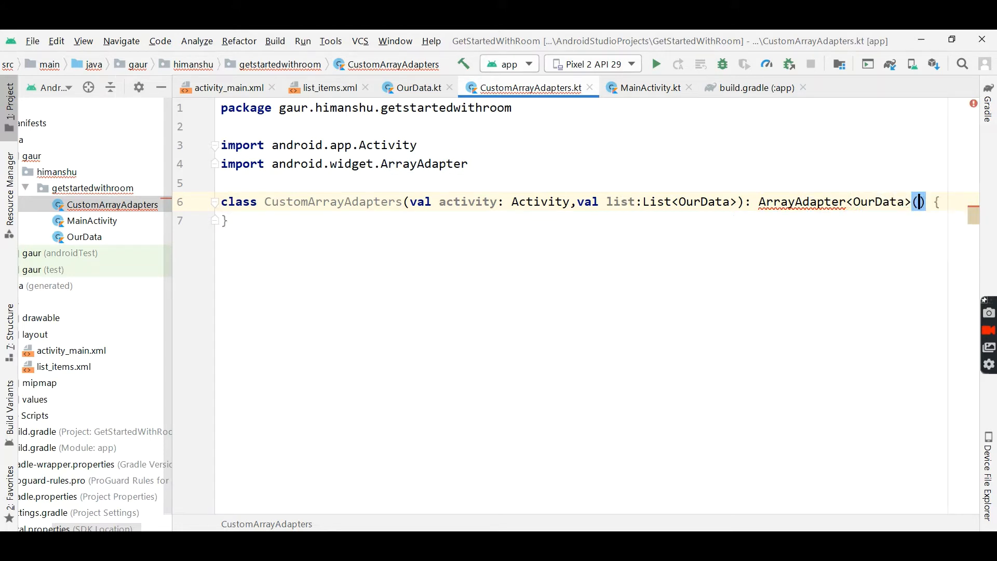
left_click(920, 201)
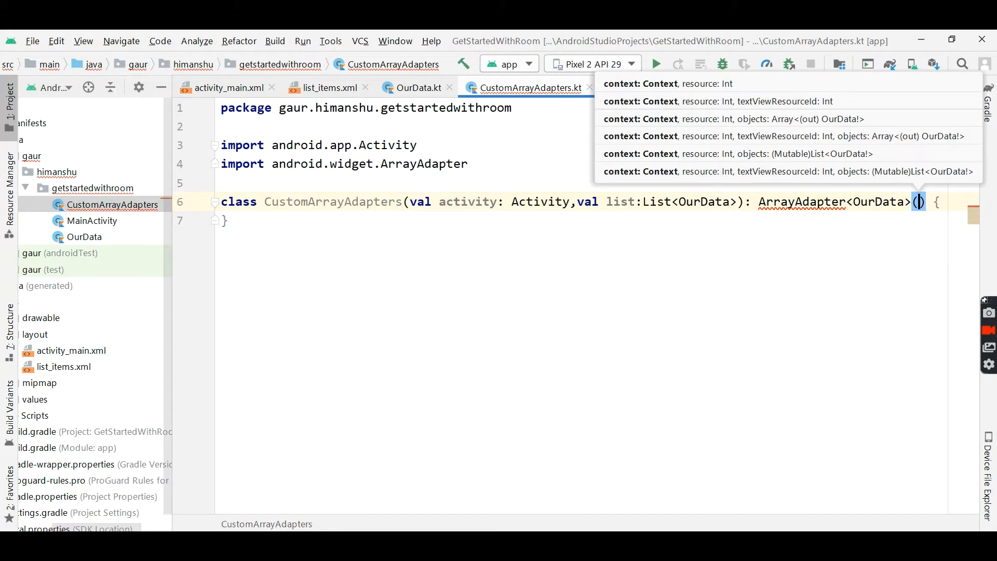
type("a")
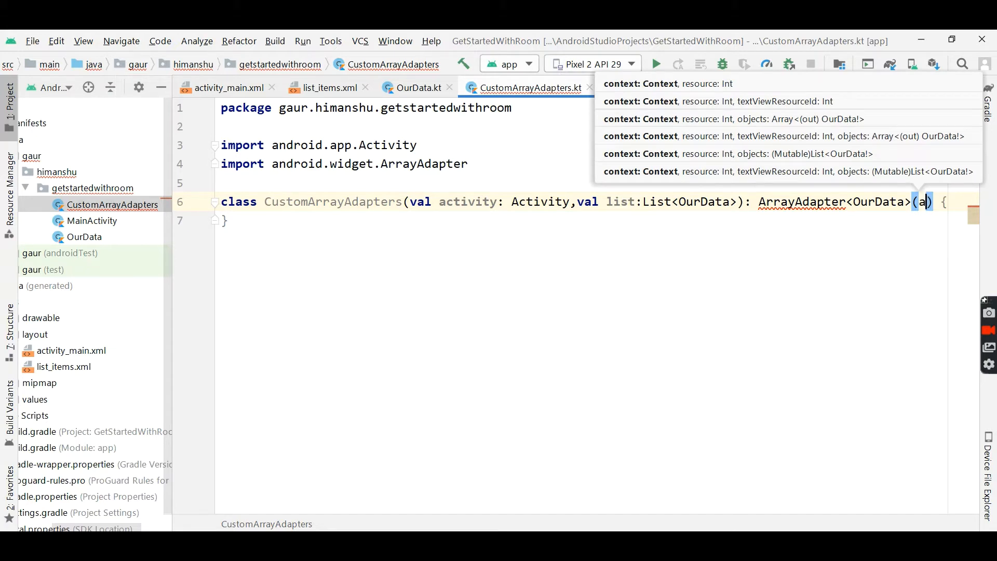
type("ctivity,R.layout.")
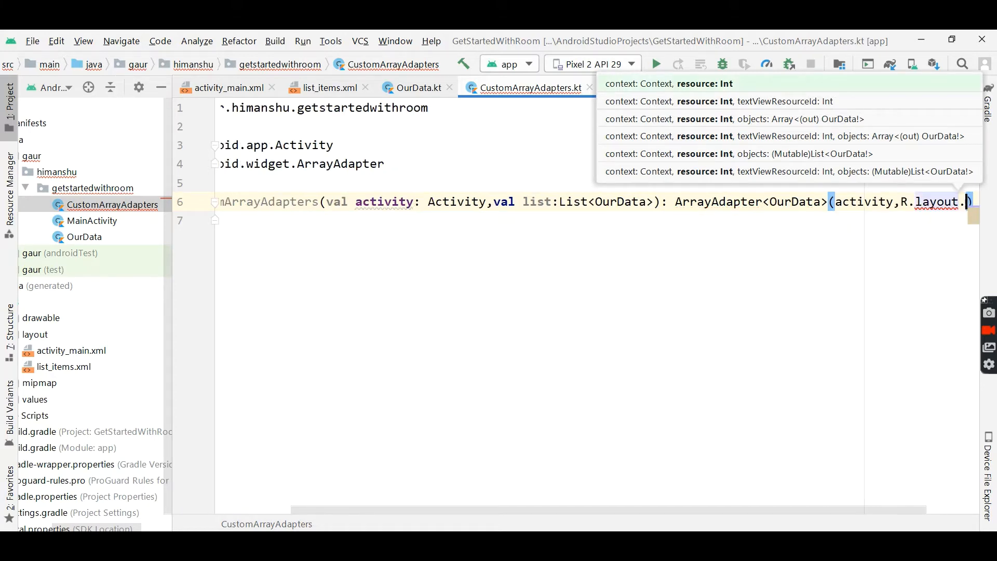
type("list_items")
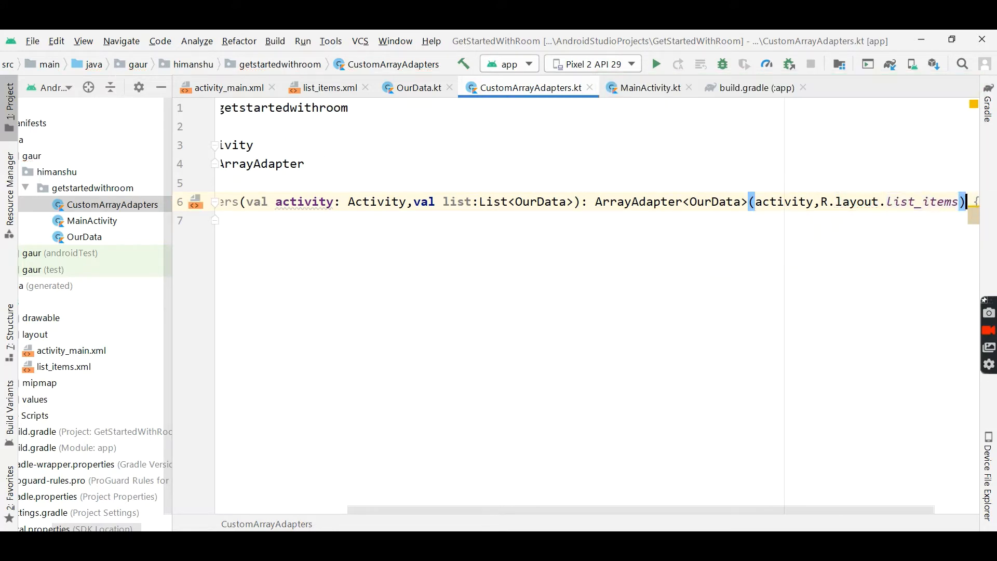
mouse_move(573, 447)
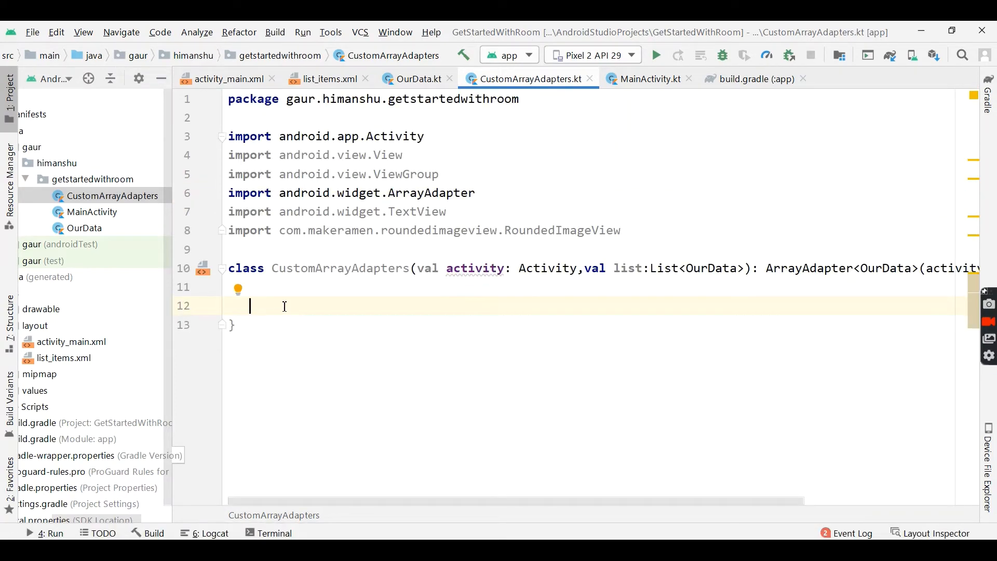
- Override getCount to return list.size and add a getView override stub
type("get")
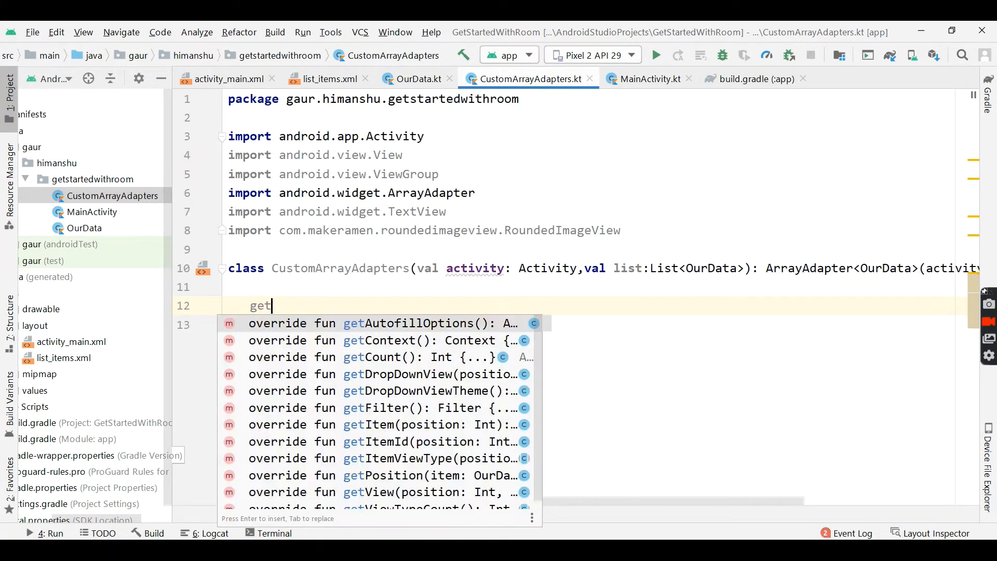
type("Cou")
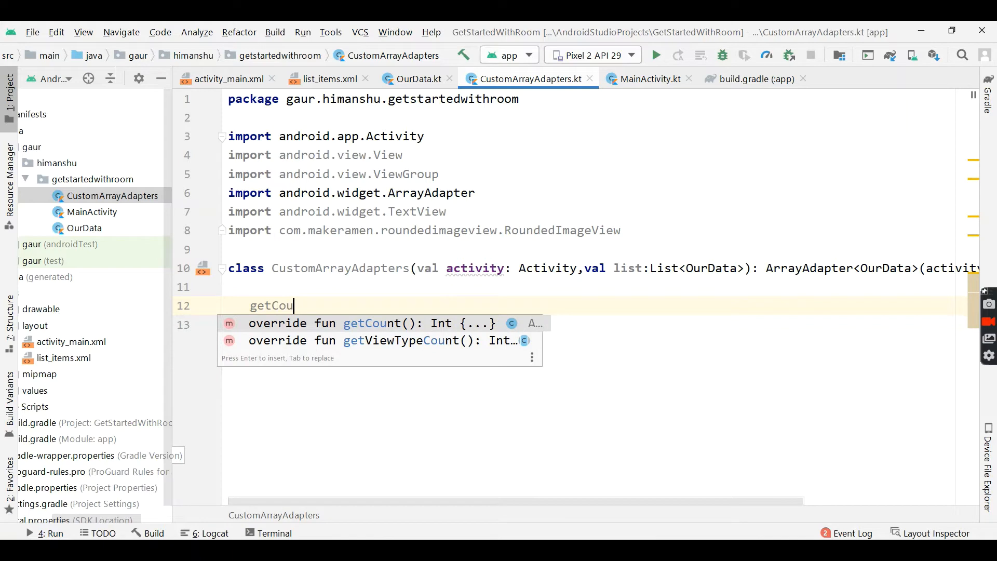
key("Enter")
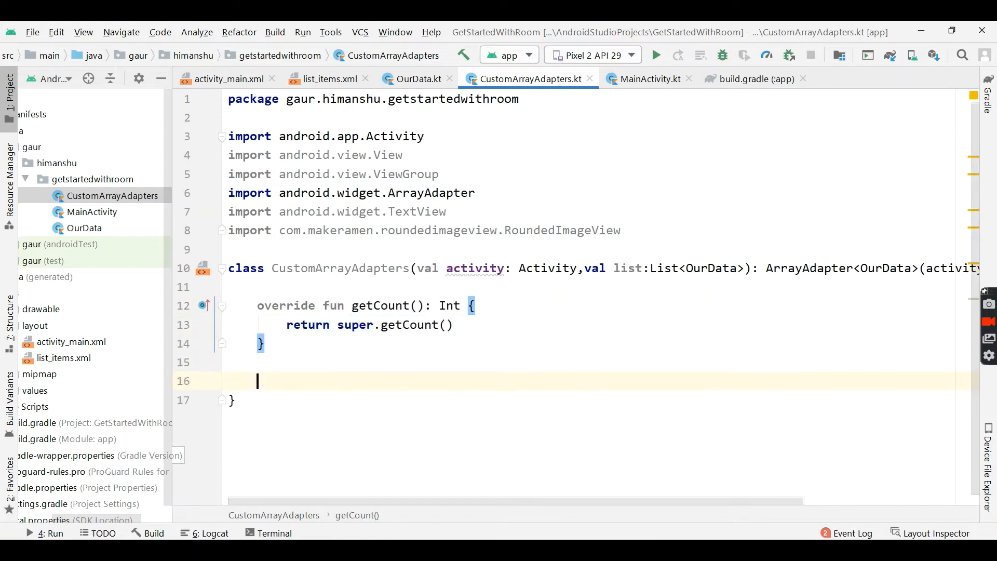
type("getView(position: Int, convertView: View?, parent: ViewGroup): View {")
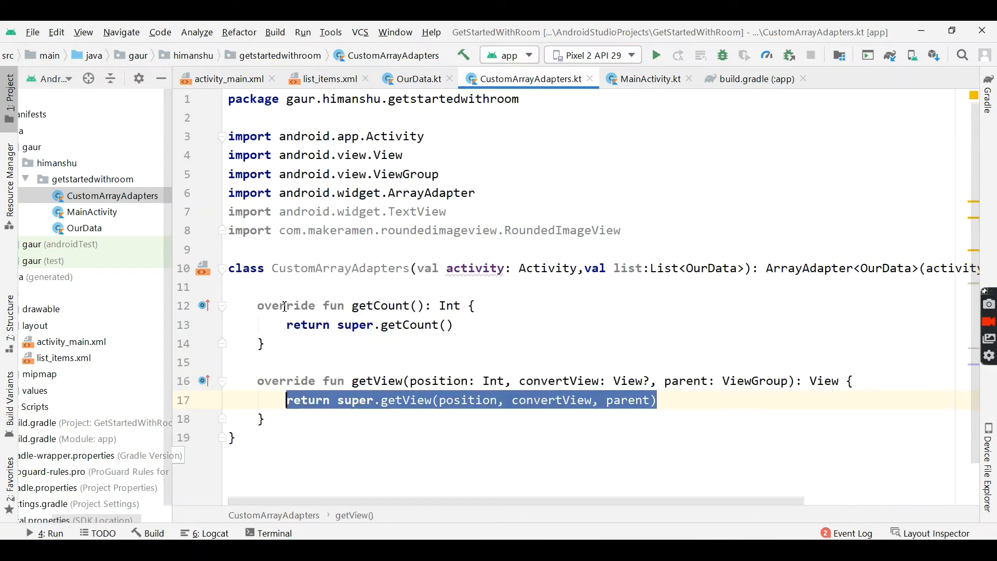
left_click(394, 324)
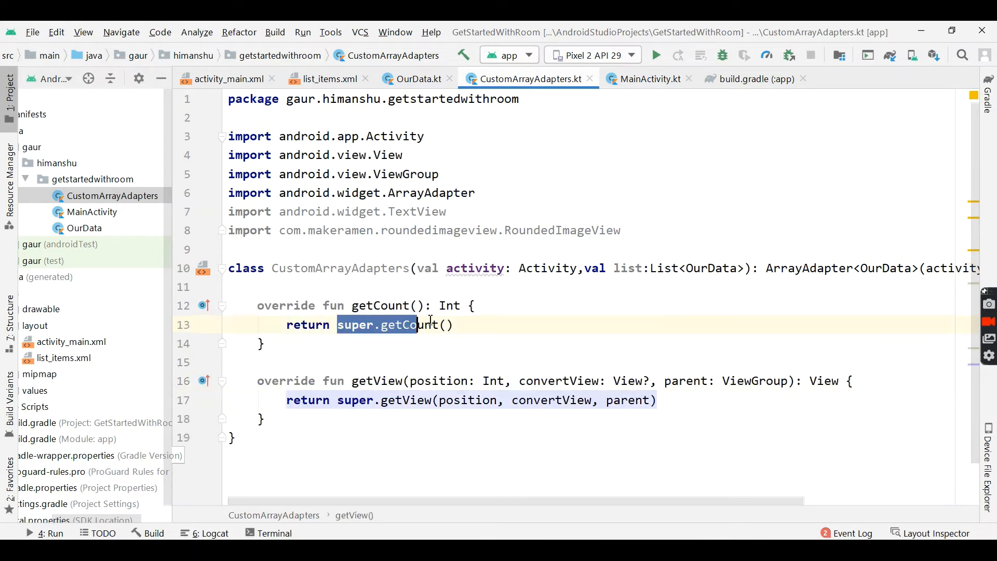
type("list")
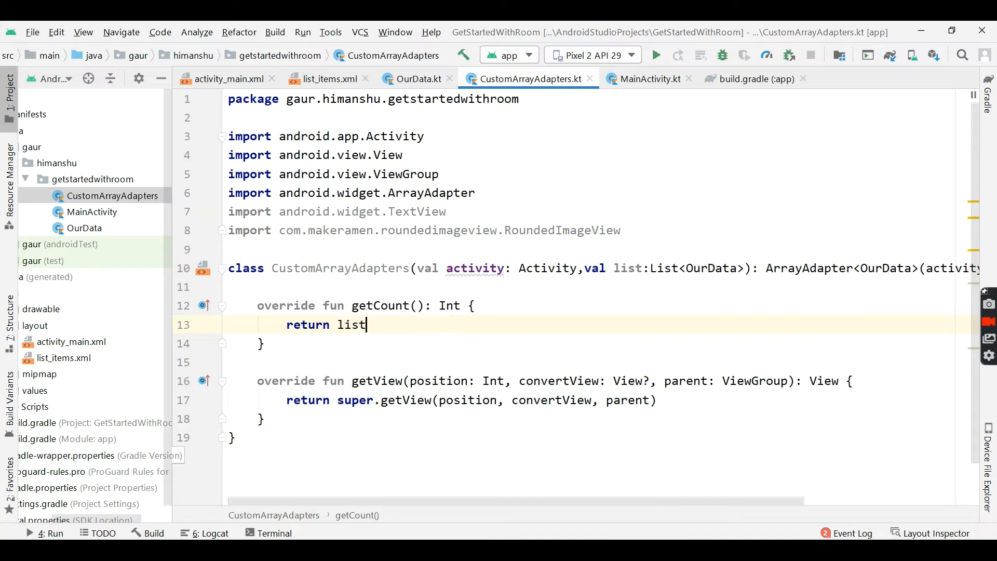
type(".size")
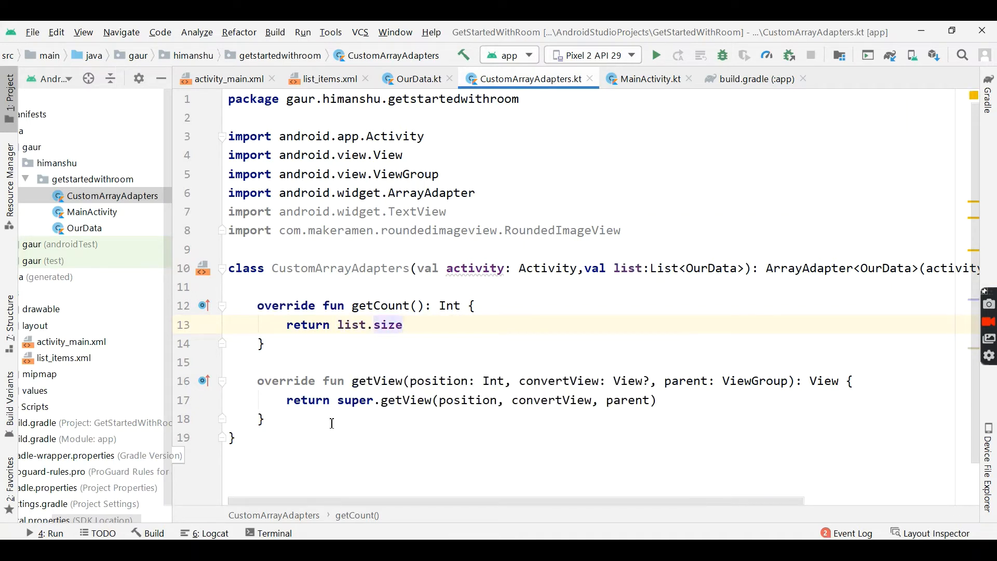
key("enter")
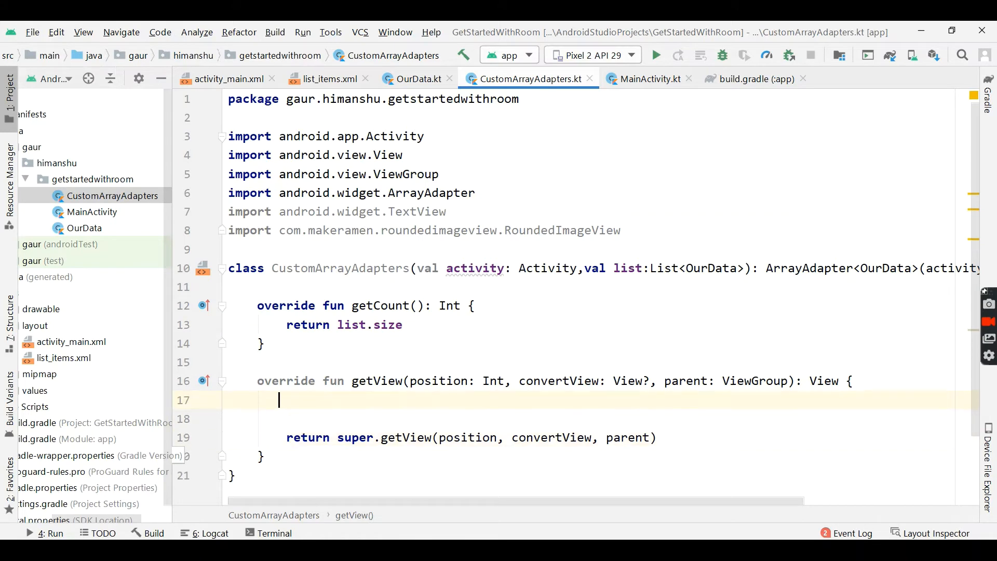
- In getView, get activity.layoutInflater and inflate R.layout.list_items into rowView with null root
key("enter")
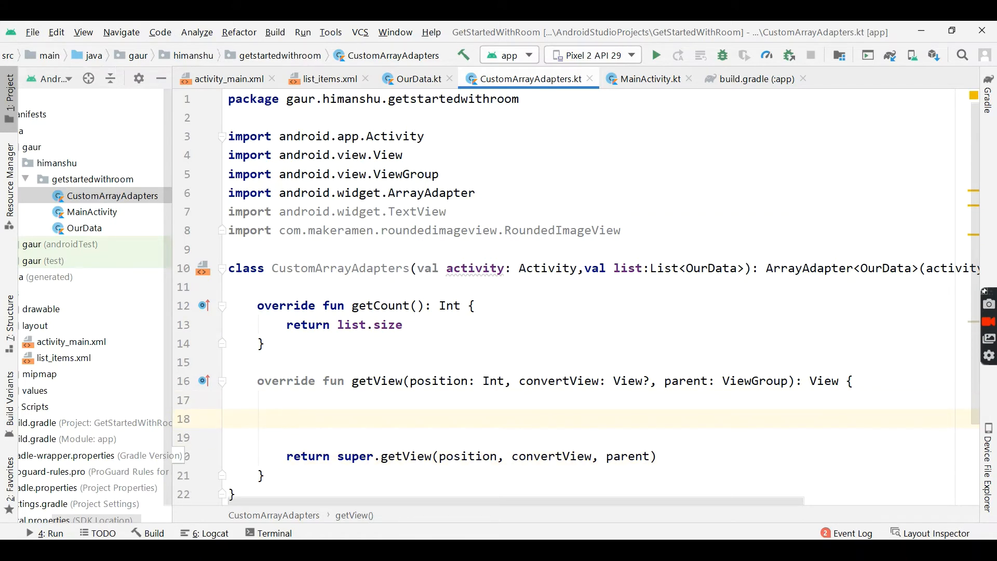
type("val c")
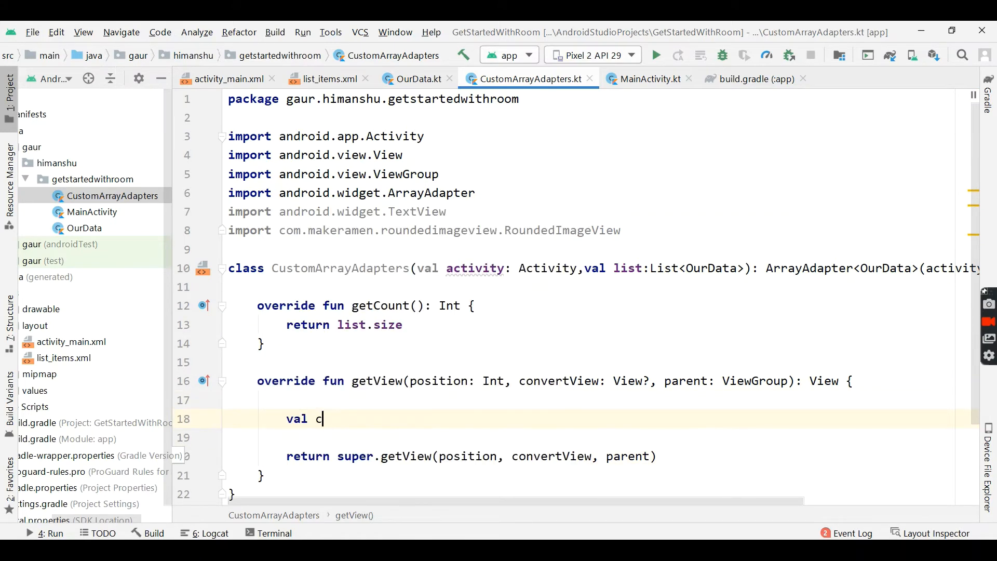
type("ontexs=")
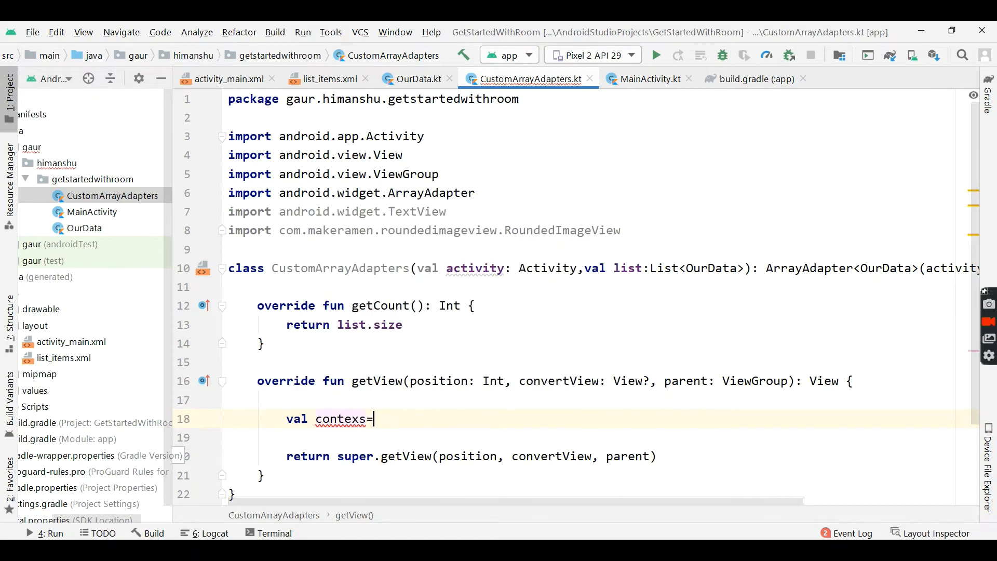
type("activity.l")
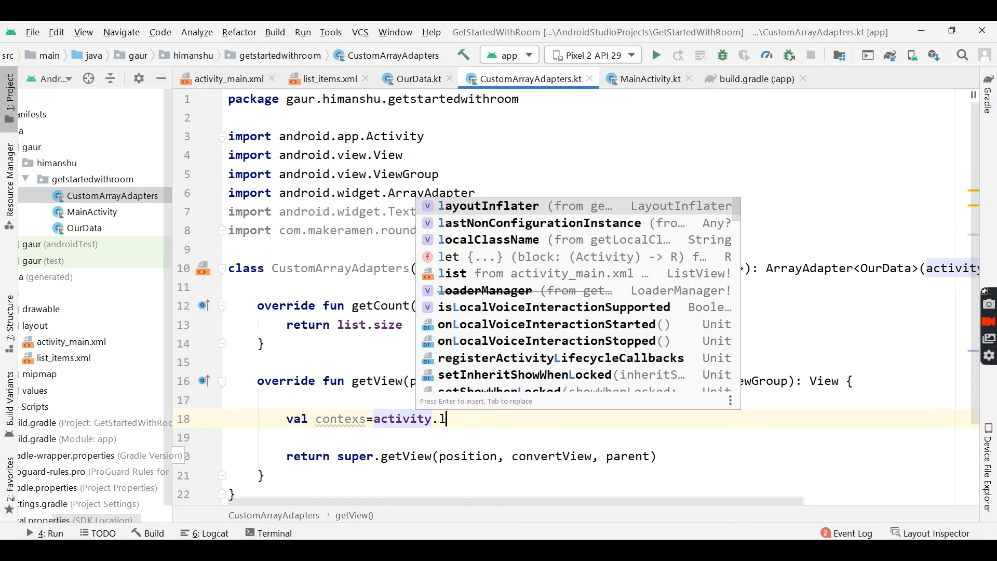
key("enter")
type("val rowV")
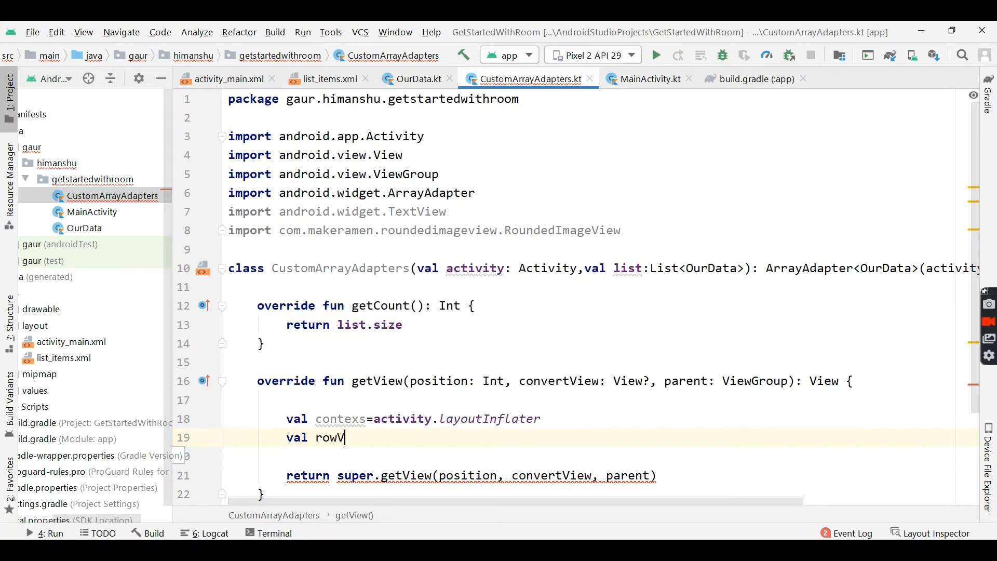
type("iew=")
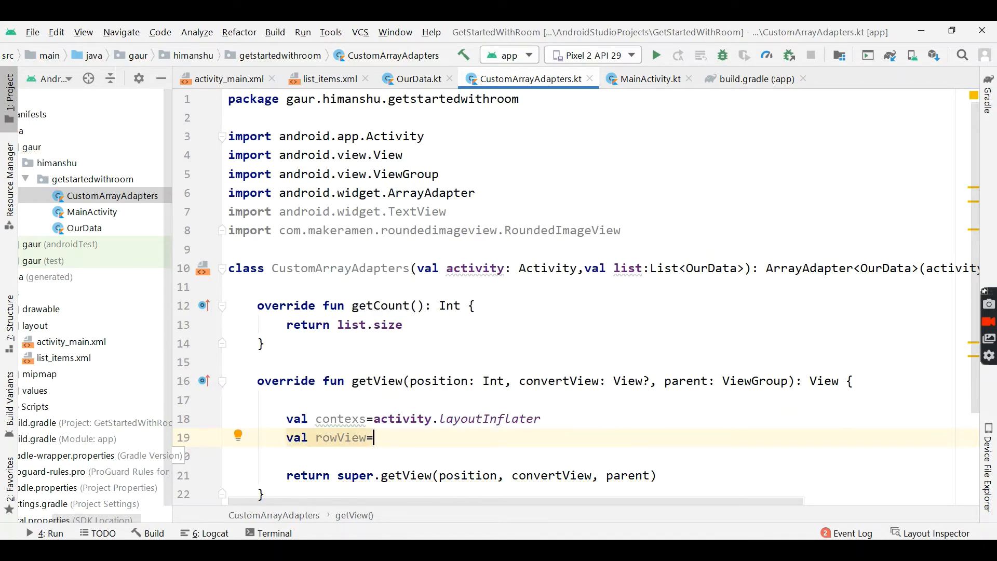
type("contexs.inflate(")
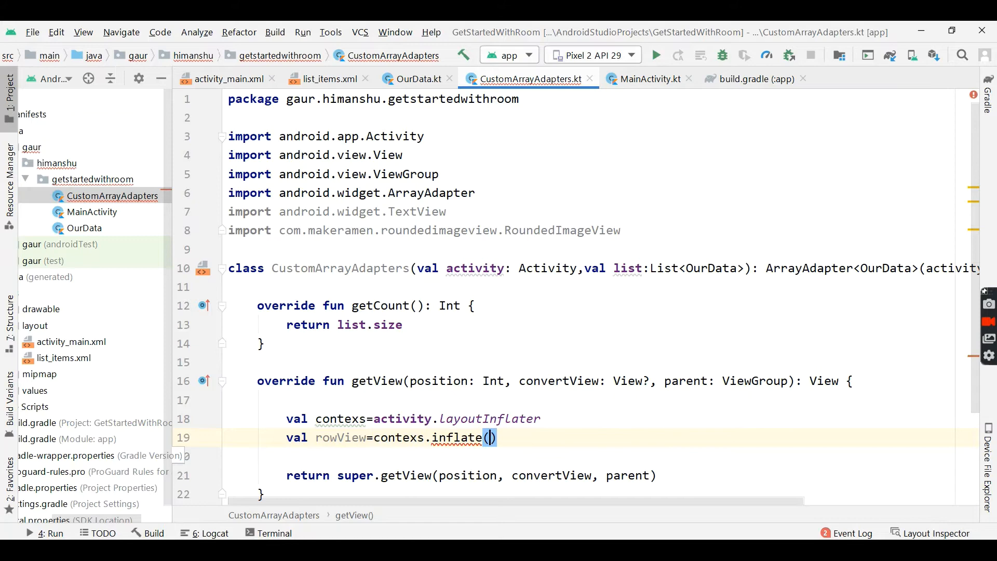
type("R")
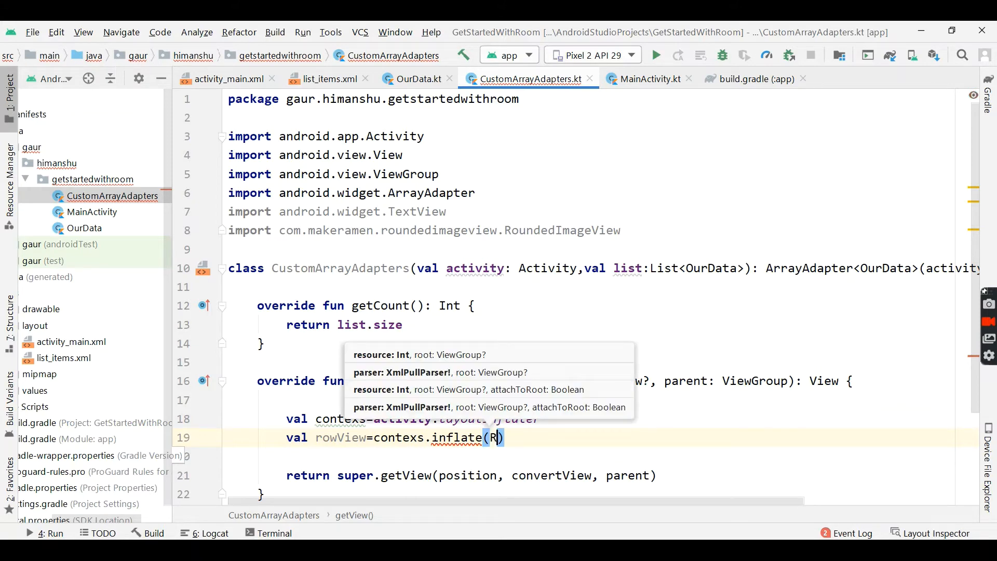
type(".layout.list")
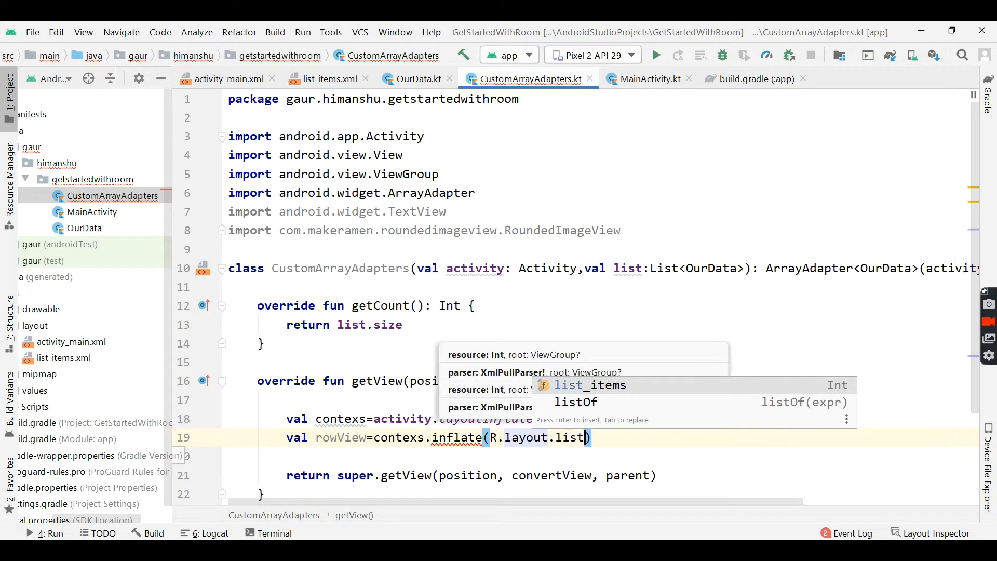
type(",n")
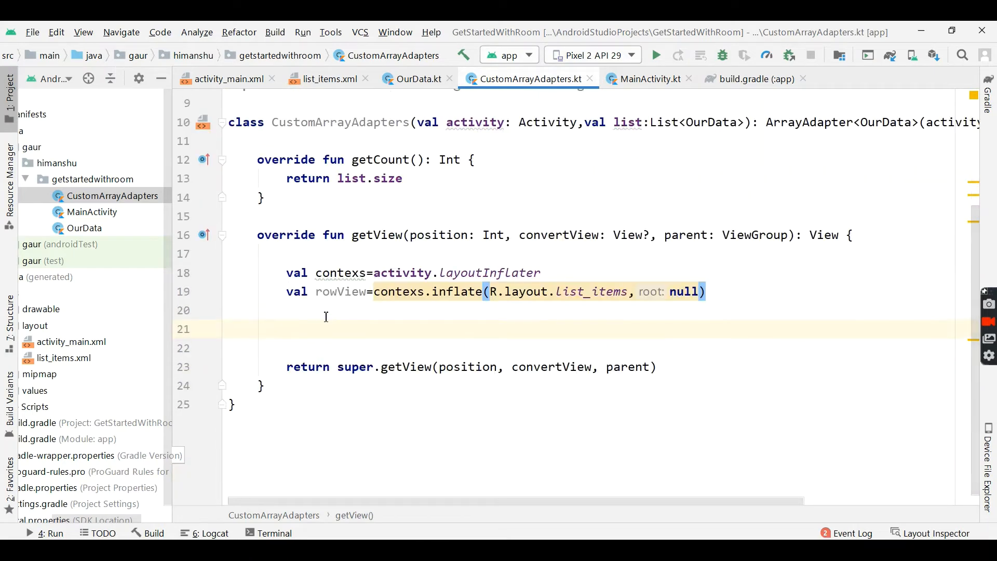
type("val")
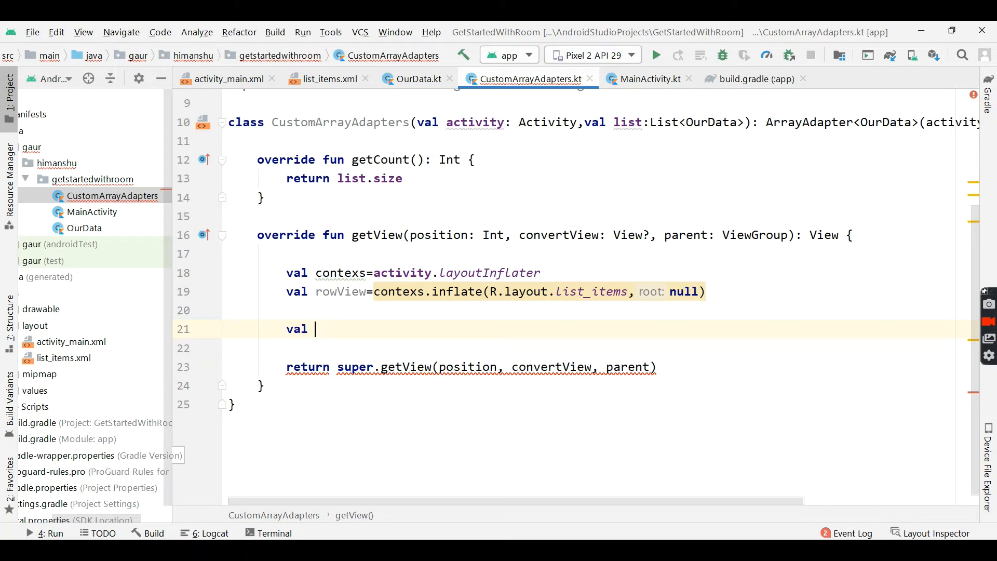
- Look up images as a RoundedImageView from rowView by R.id.images
type("images")
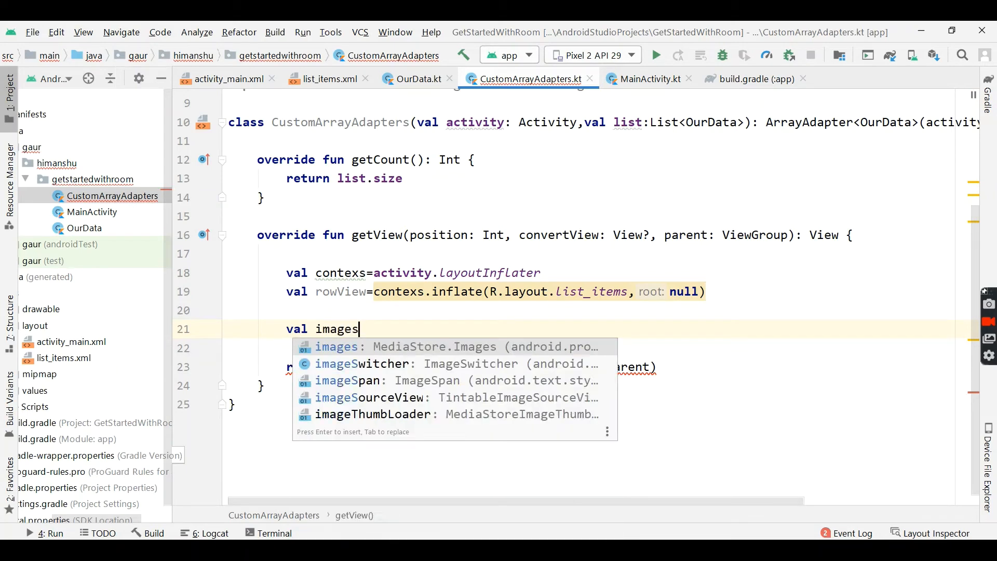
type("=")
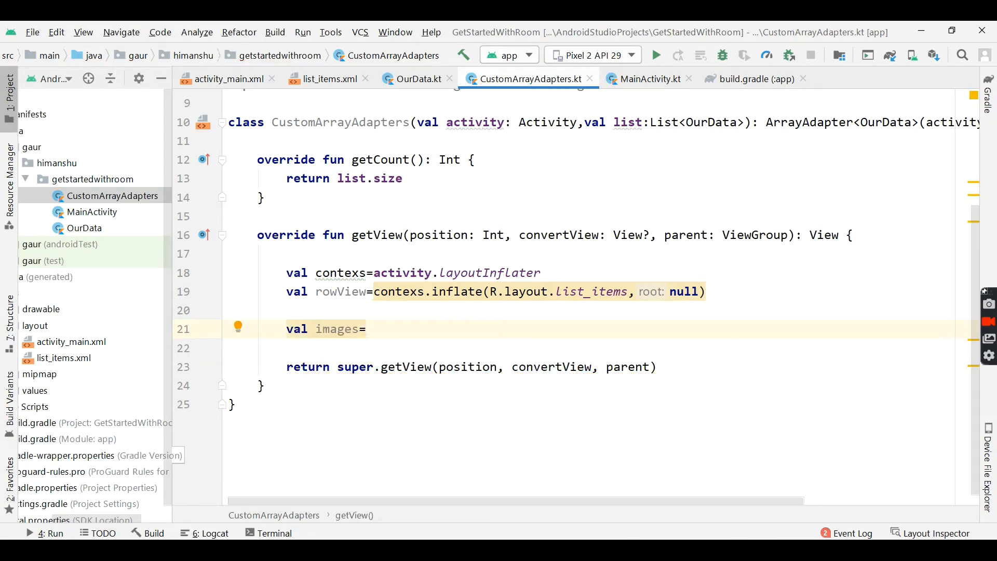
type("rowView")
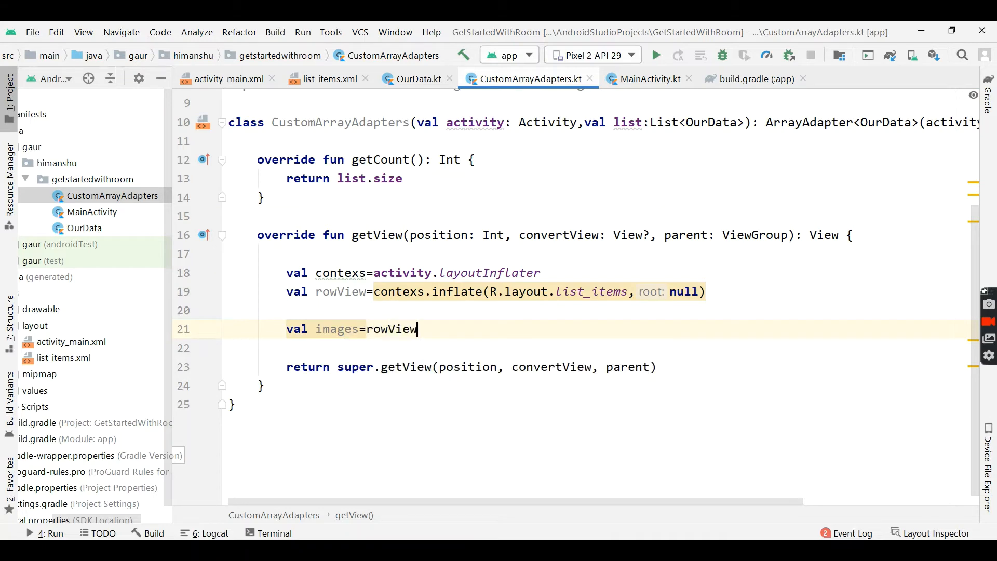
type(".findViewById<R>(")
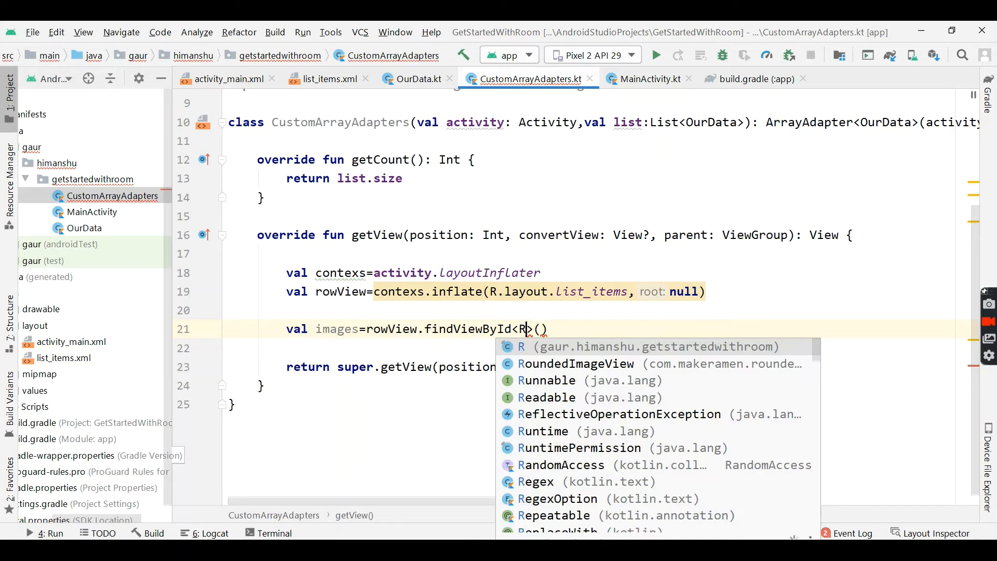
left_click(576, 362)
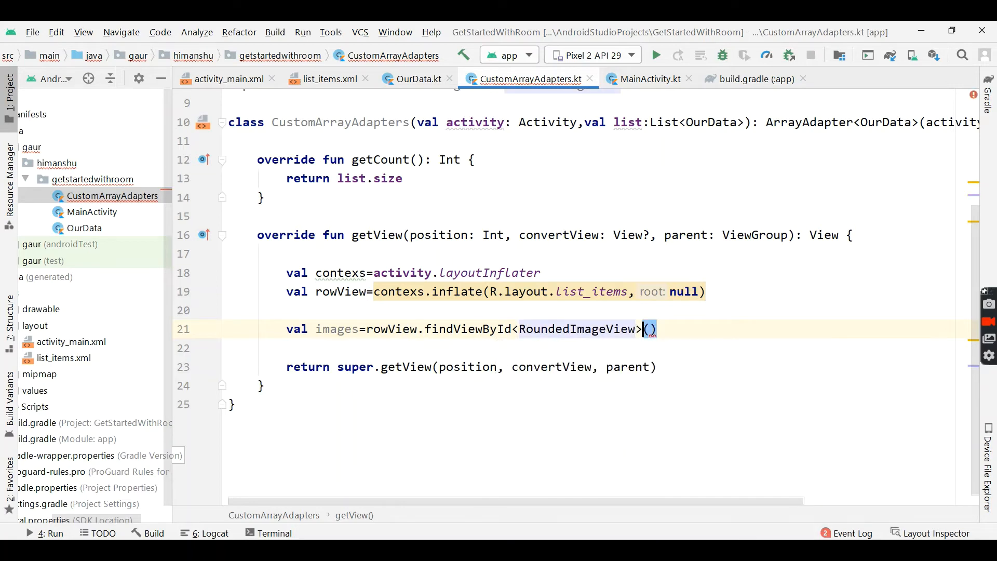
type("R.")
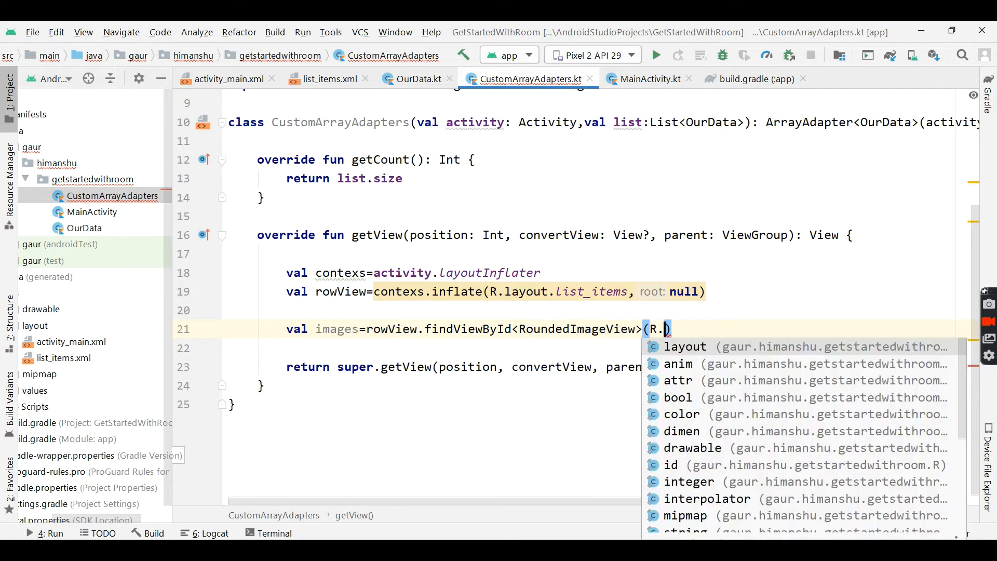
type("id.images")
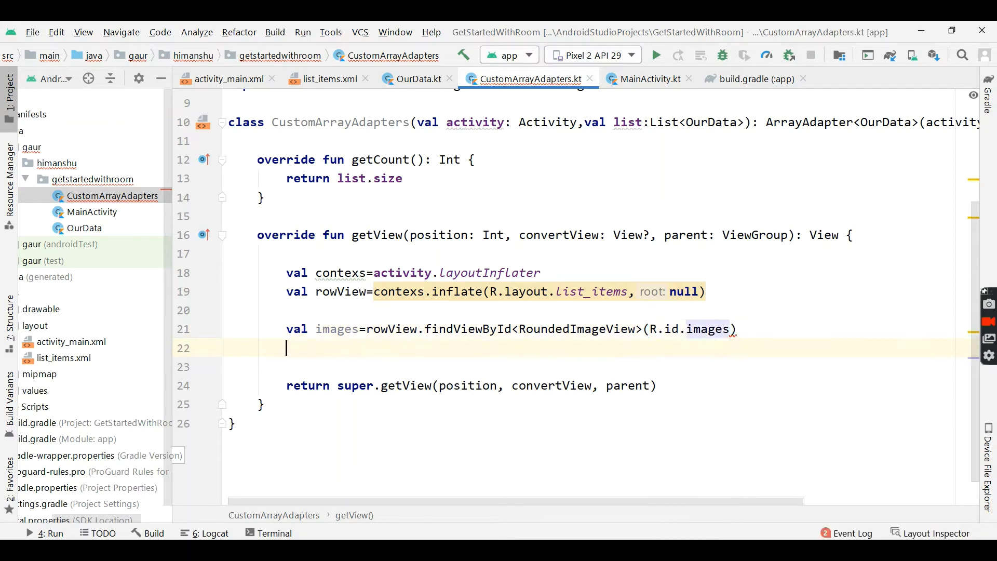
- Look up title and desc as TextViews from rowView by their IDs
type("al t")
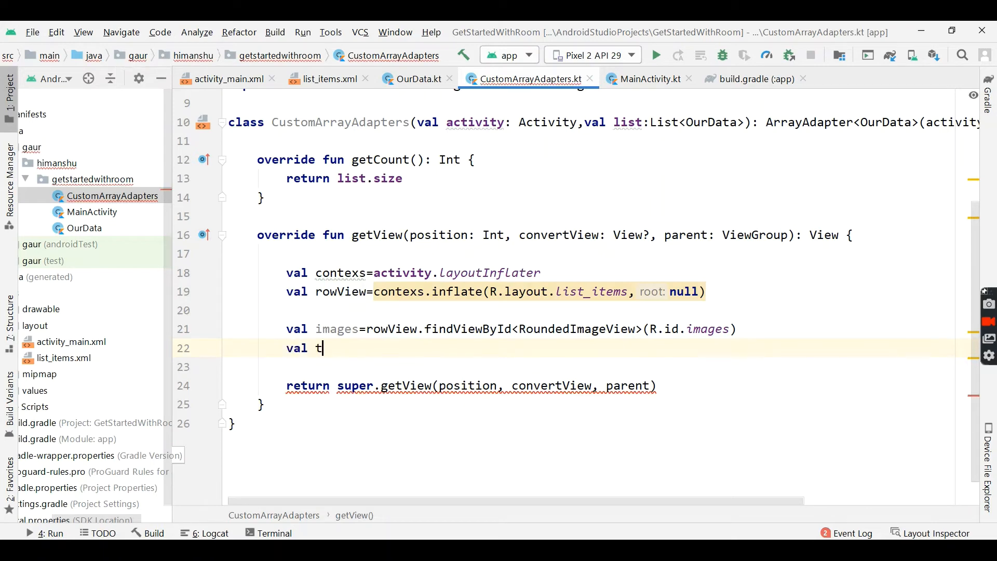
type("itle=")
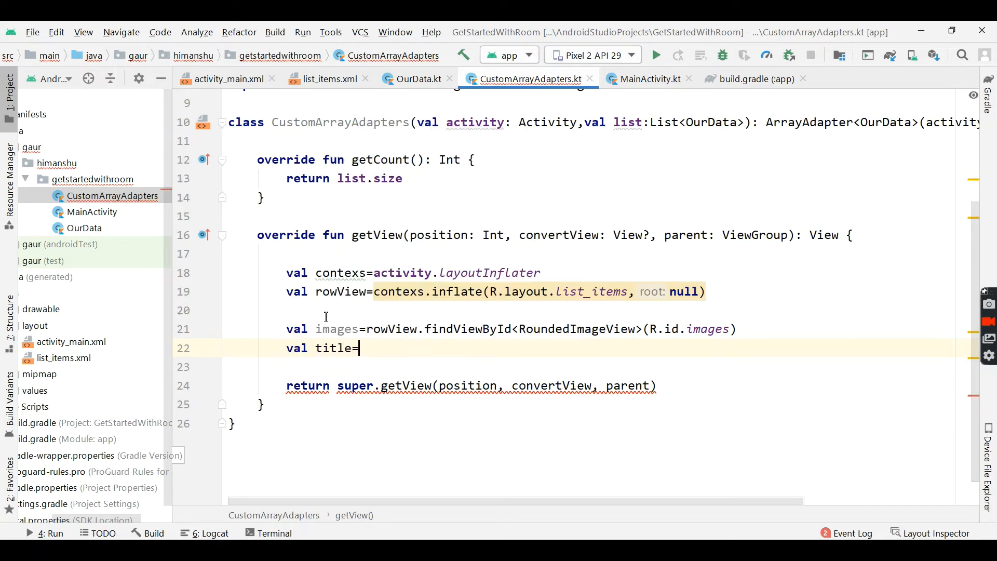
type("rowView.findViewById<T>(")
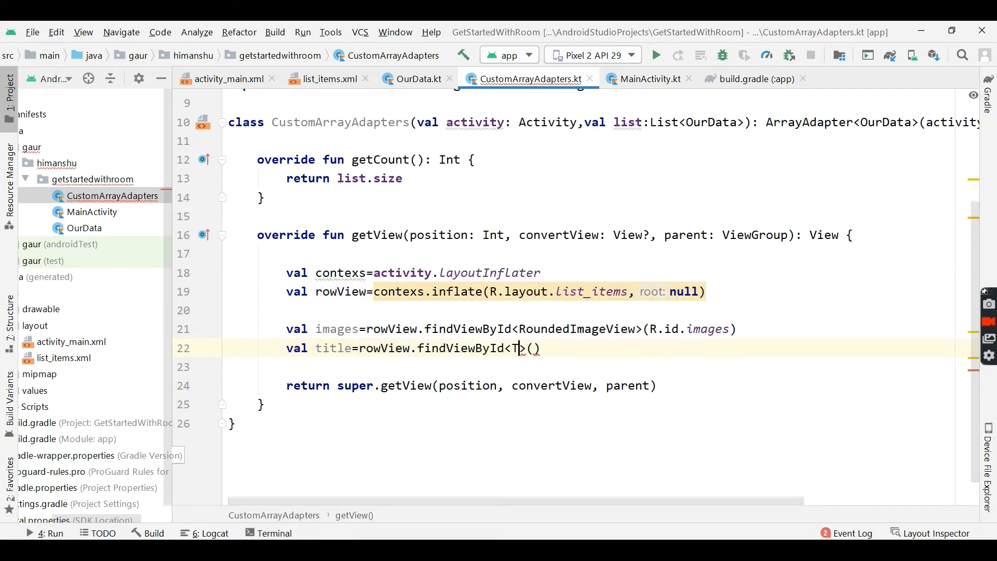
type("ext>")
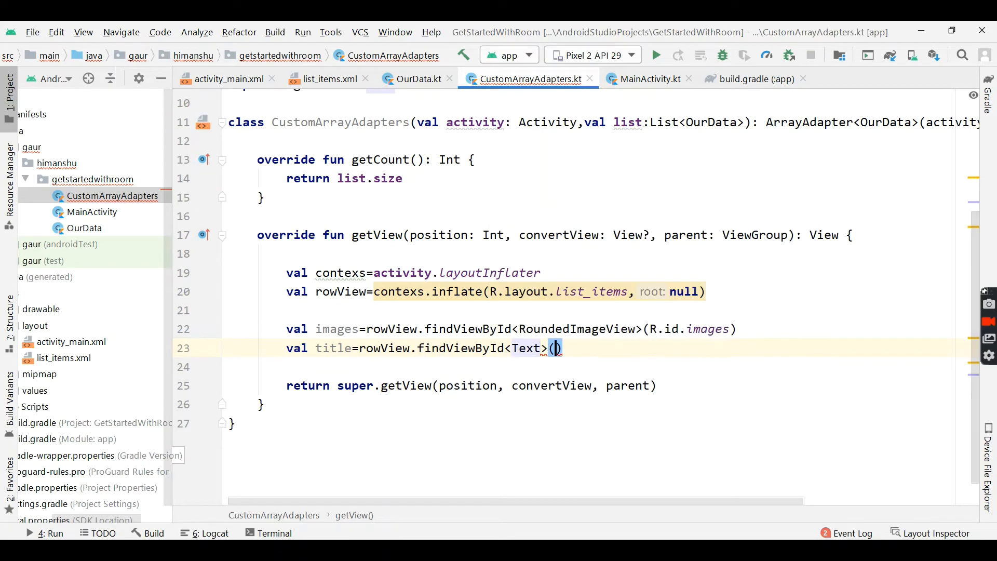
type("R.id.")
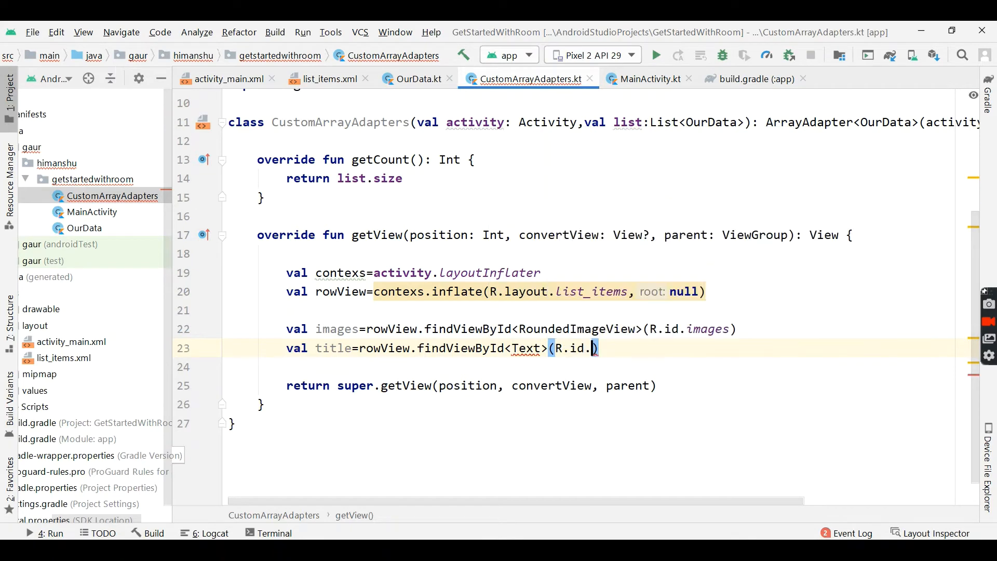
type("tit")
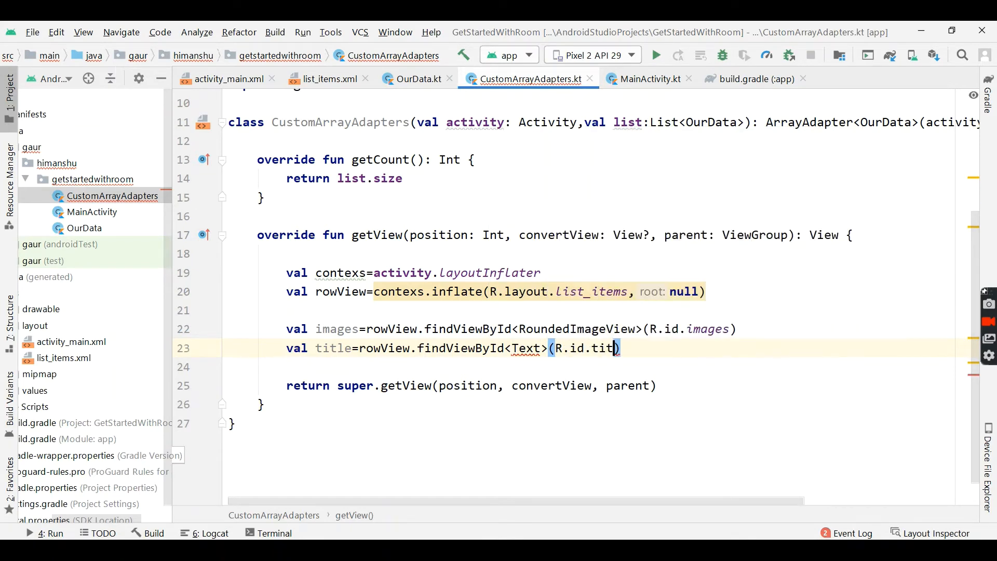
type("le")
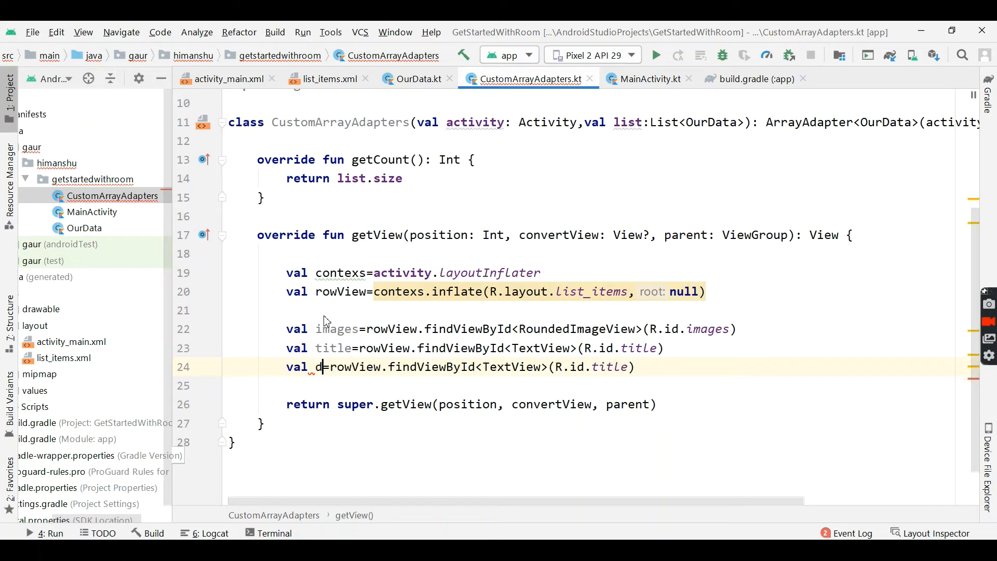
type("esc")
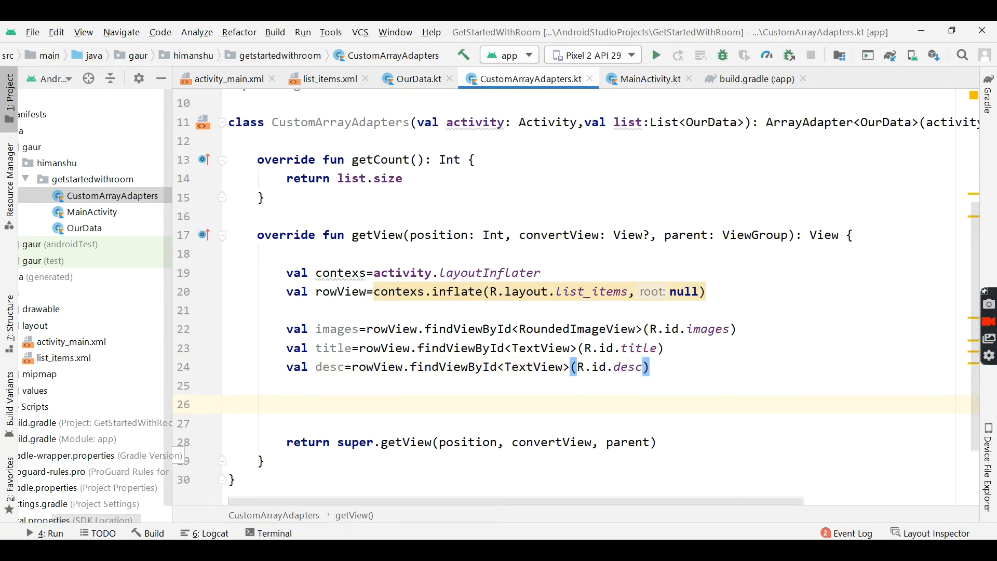
type("t")
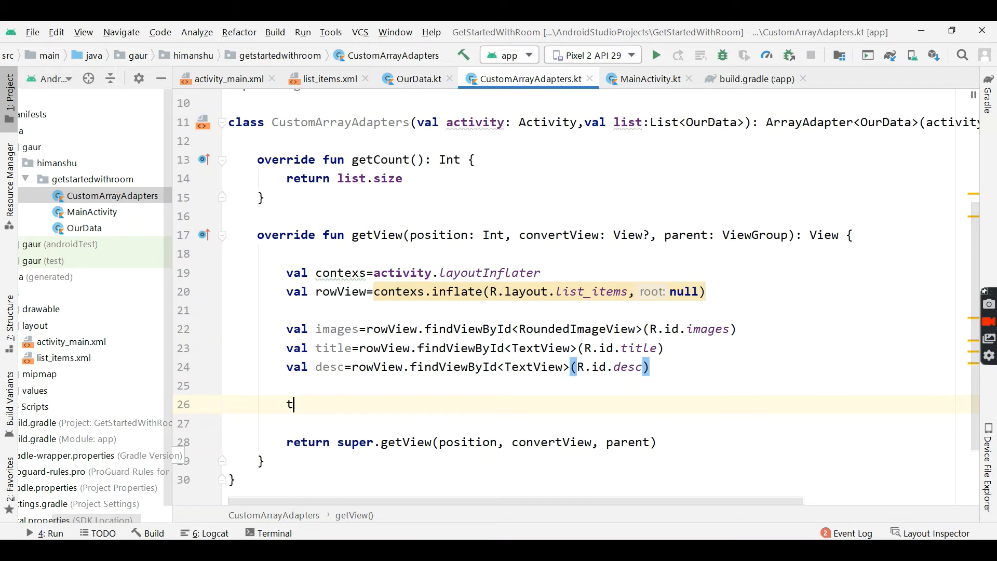
- Set the title and desc text from list[position]'s title and description
type("itle.text")
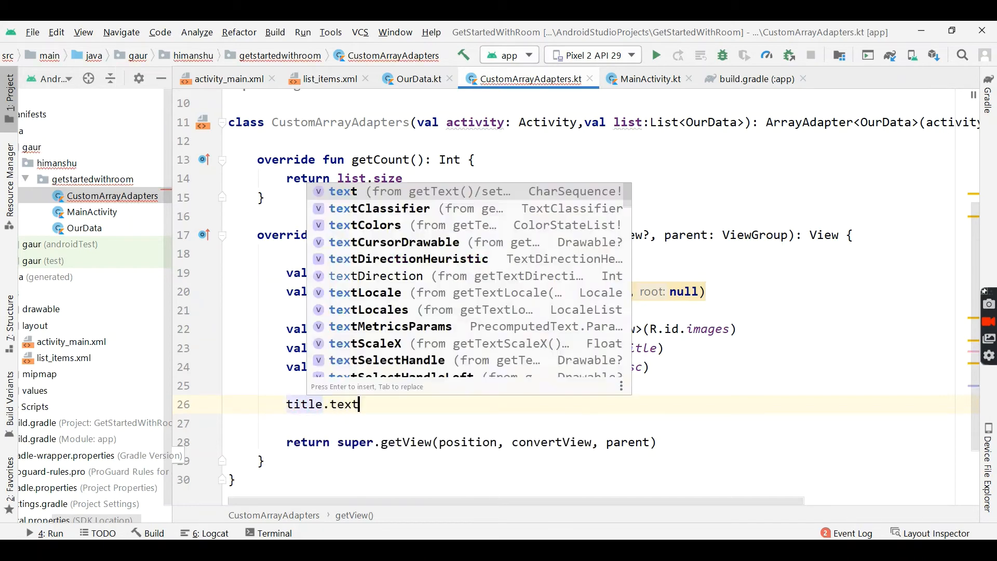
type("=list[position")
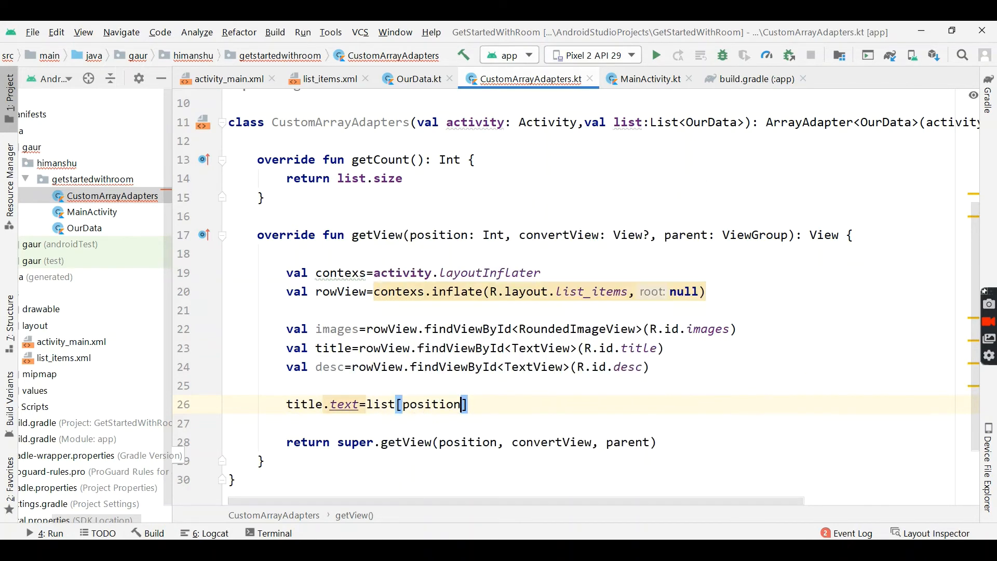
type(".tit")
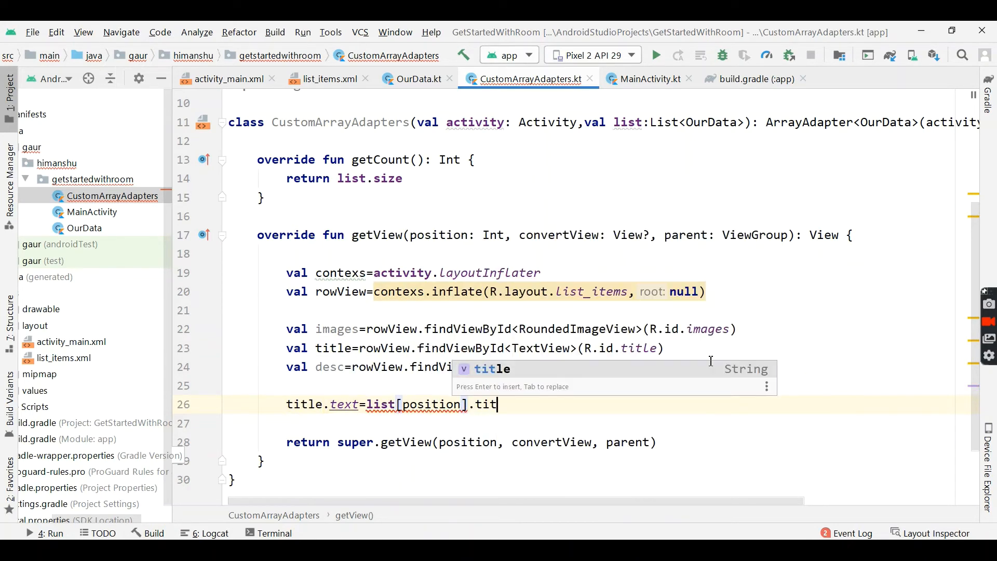
key("Enter")
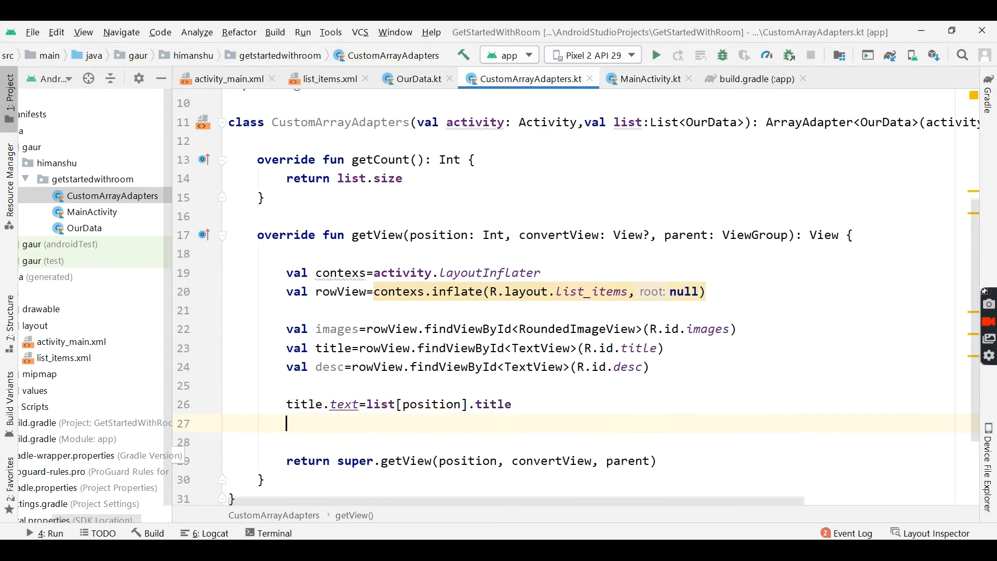
type("desc.")
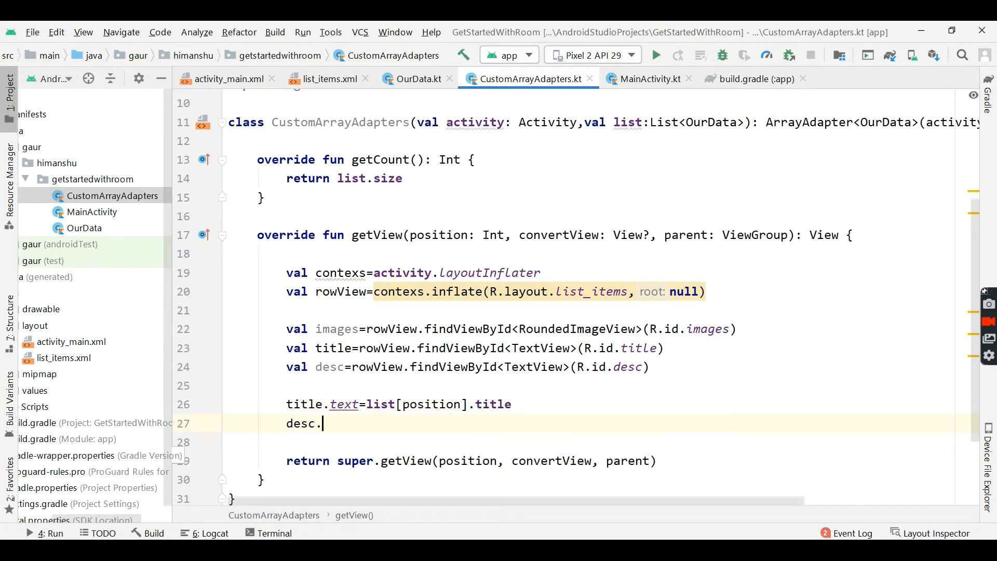
type("text=")
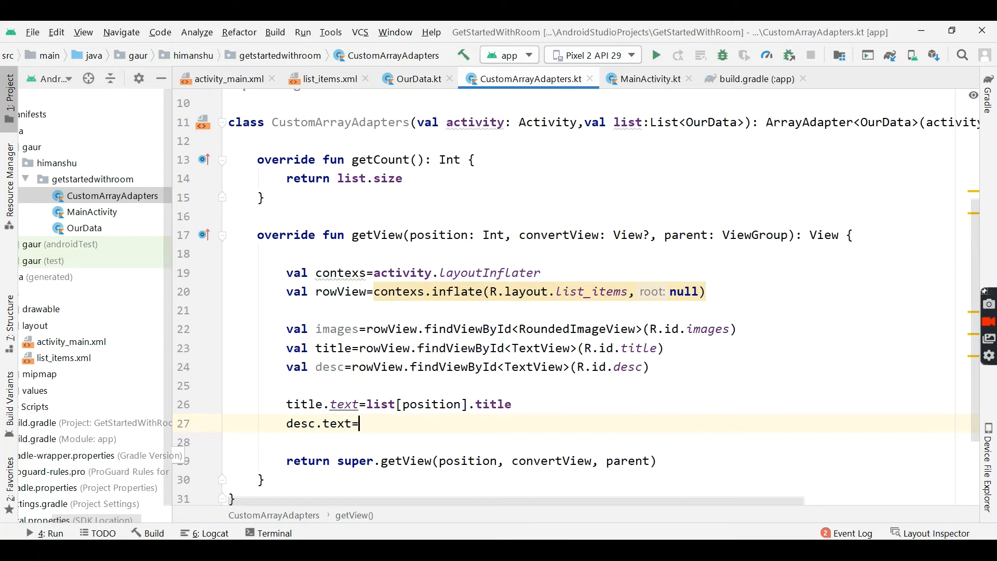
type("list[position].desc")
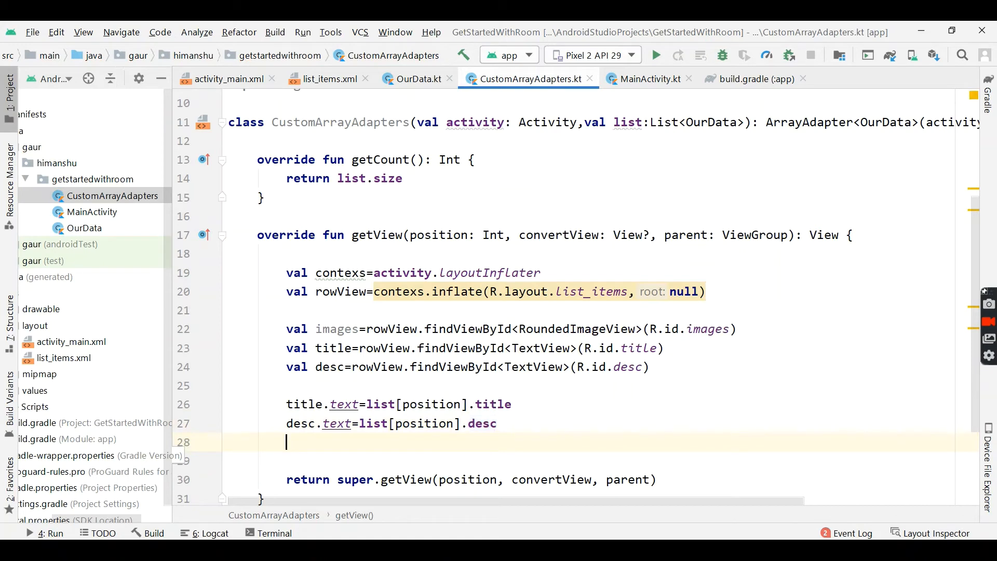
- Set the image resource from list[position] and return rowView from getView
type("images,")
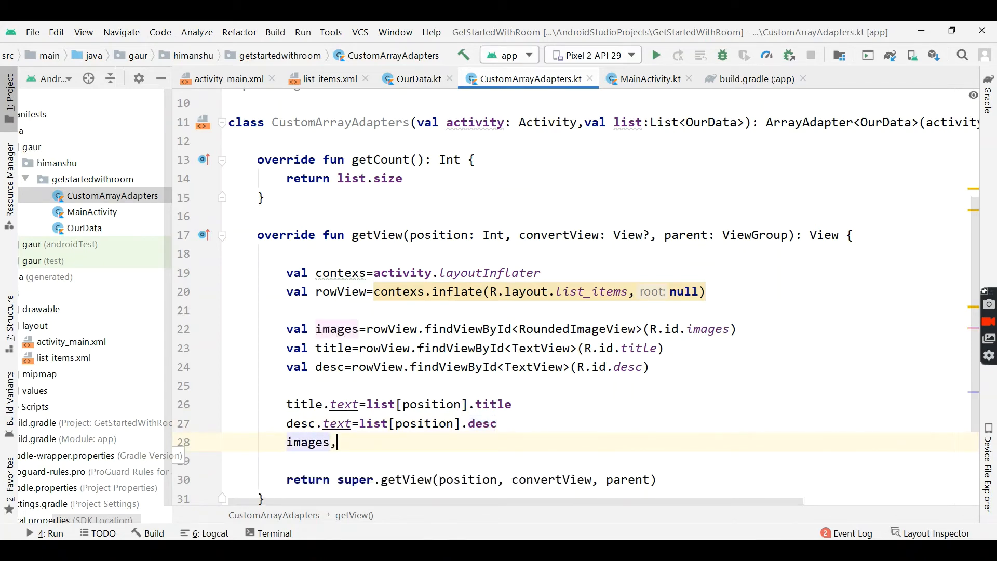
type(".setImageResource(")
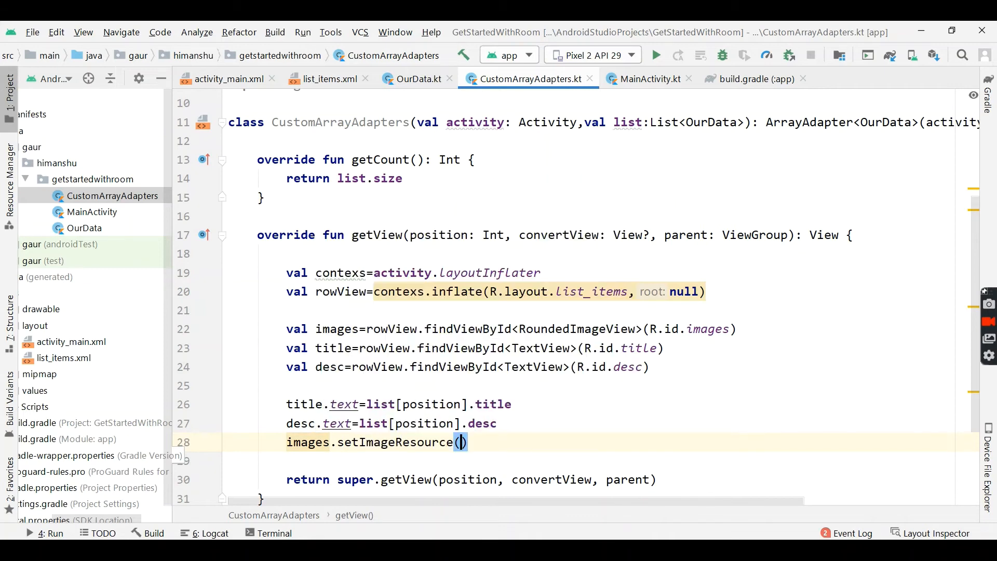
type("list")
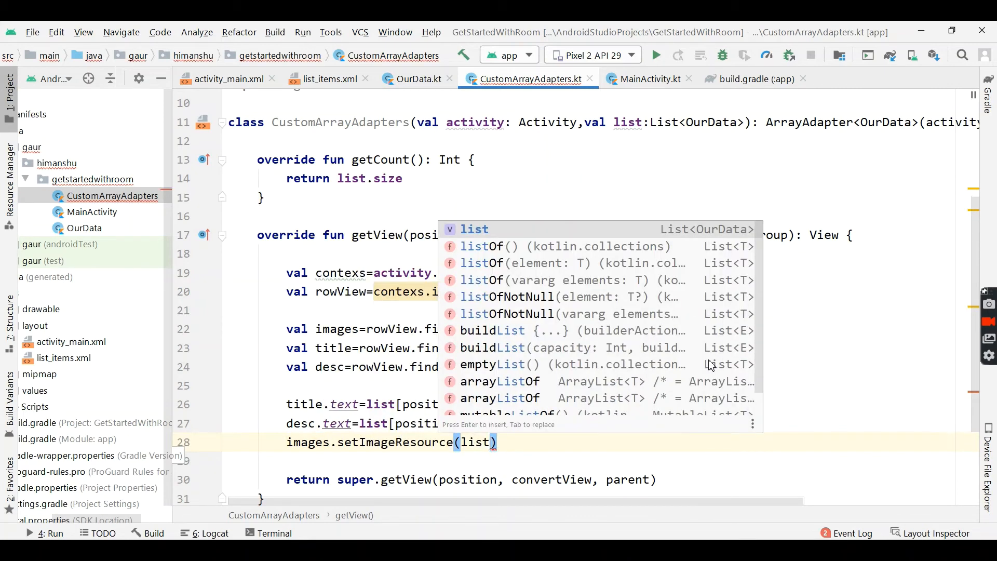
type("[position].image")
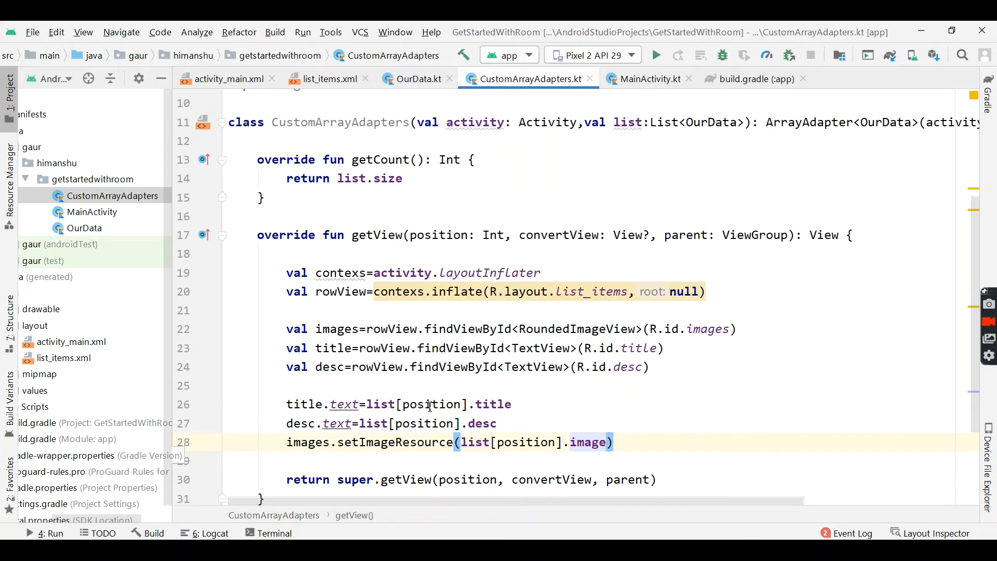
double_click(437, 235)
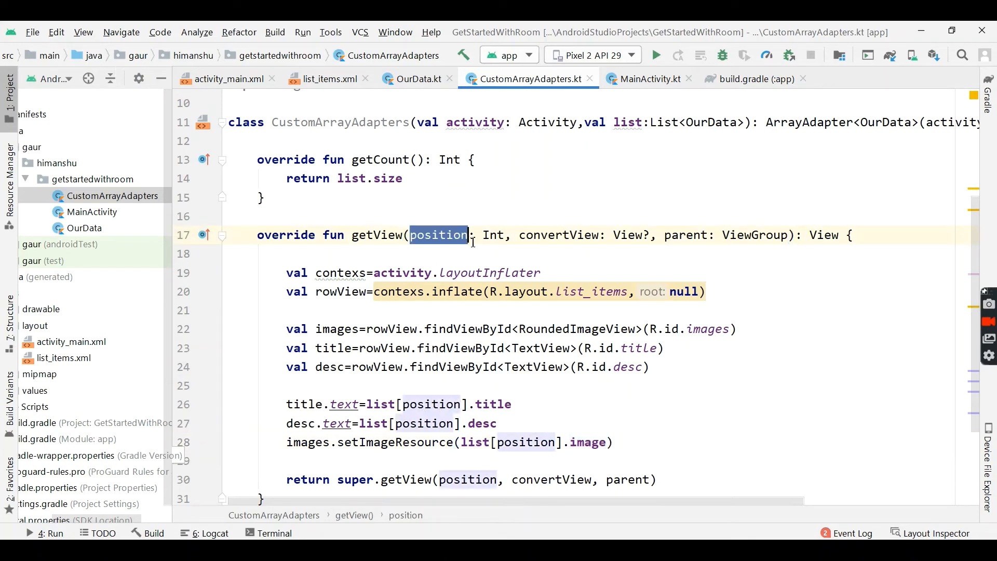
scroll("down", 3)
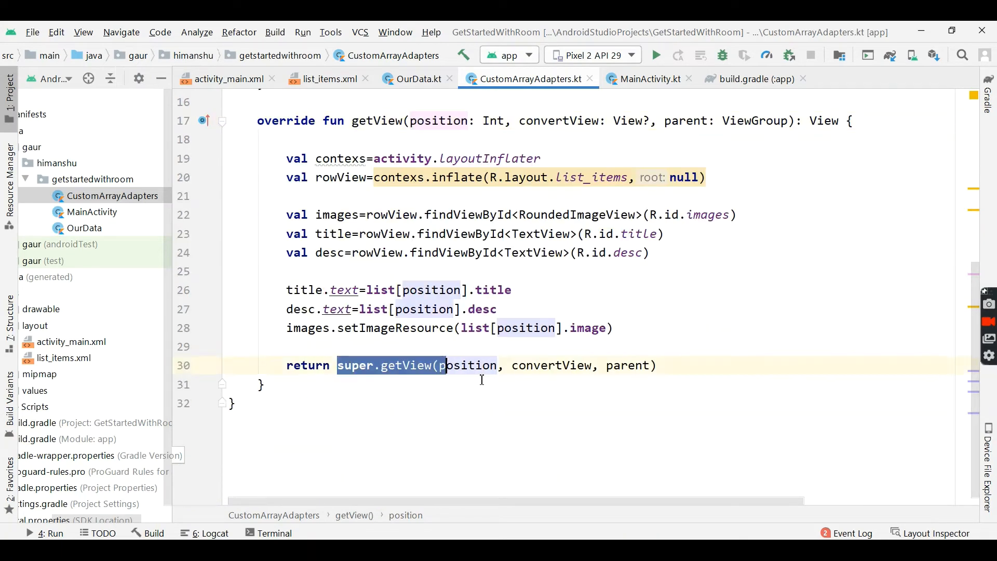
type("return r")
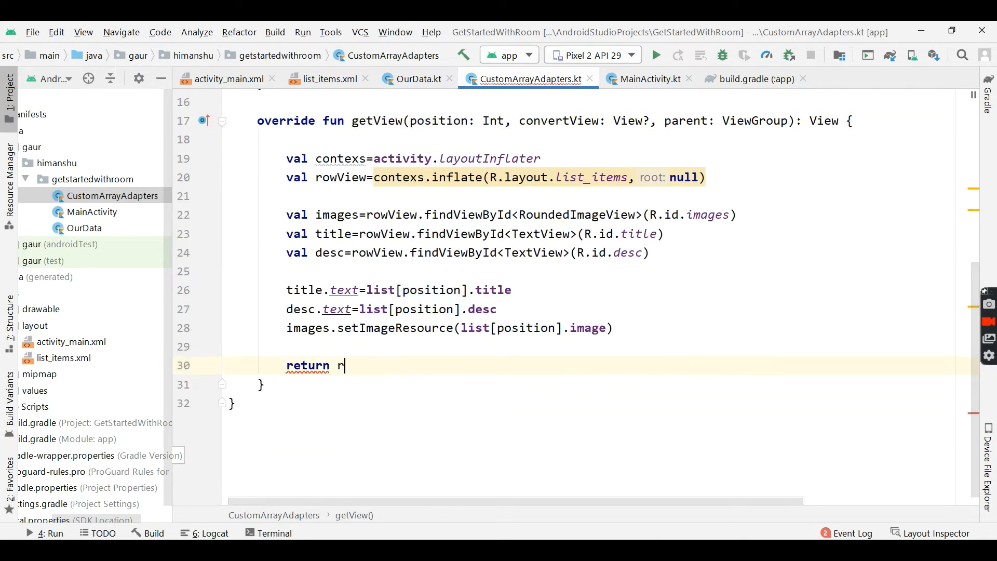
type("owView")
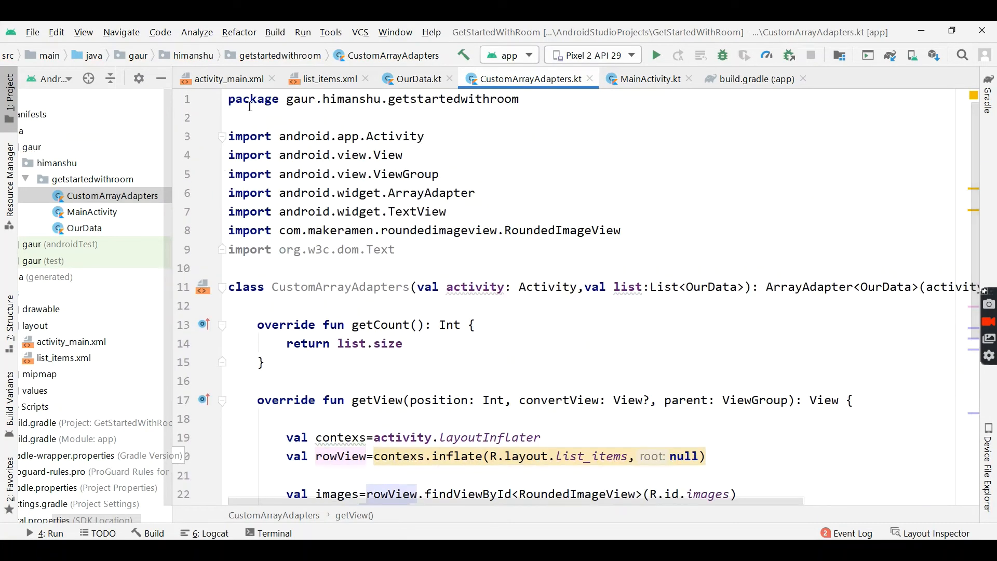
- In MainActivity's onCreate, declare listView = findViewById<ListView>(R.id.list) and begin a list variable
left_click(648, 78)
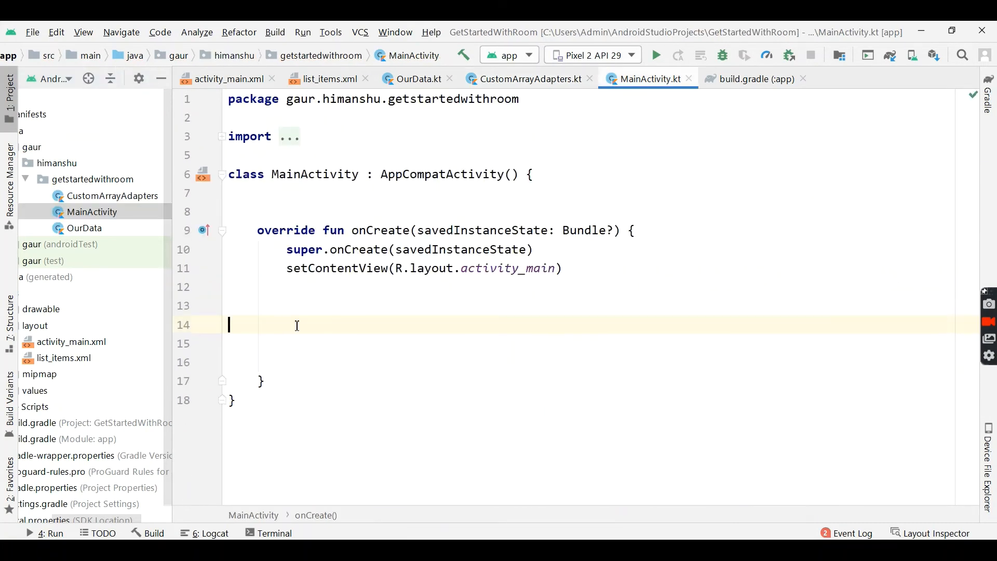
left_click(231, 78)
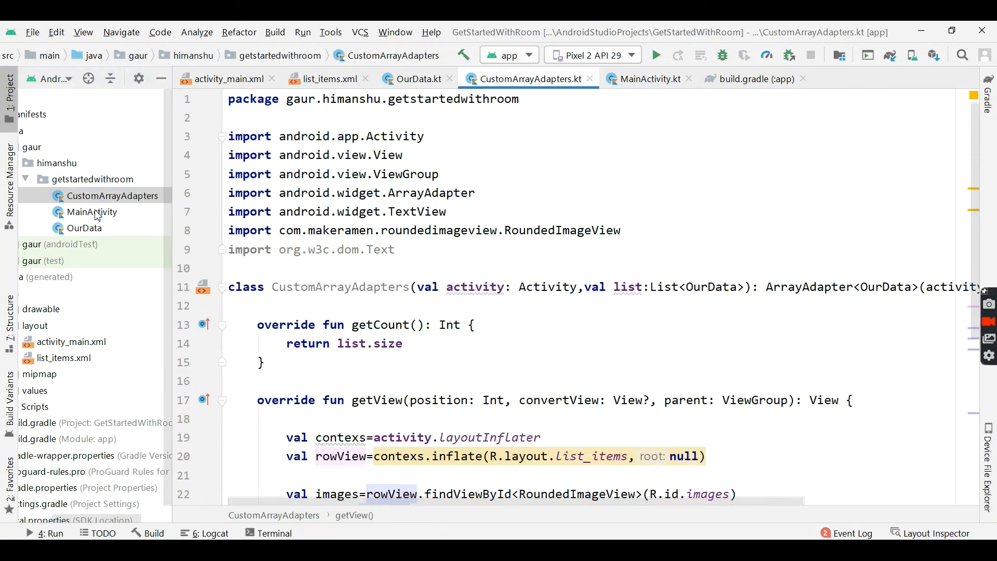
left_click(91, 212)
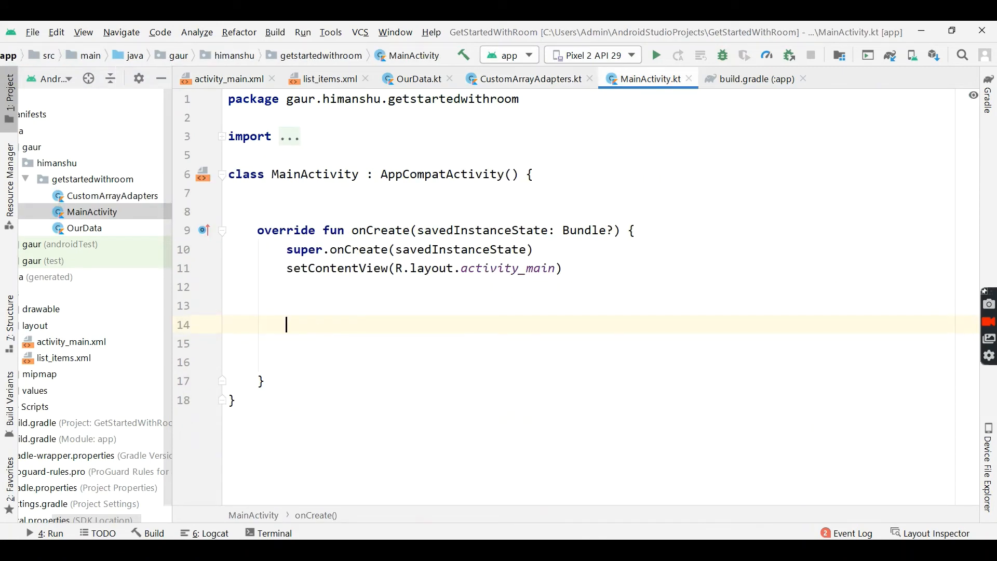
type("val list")
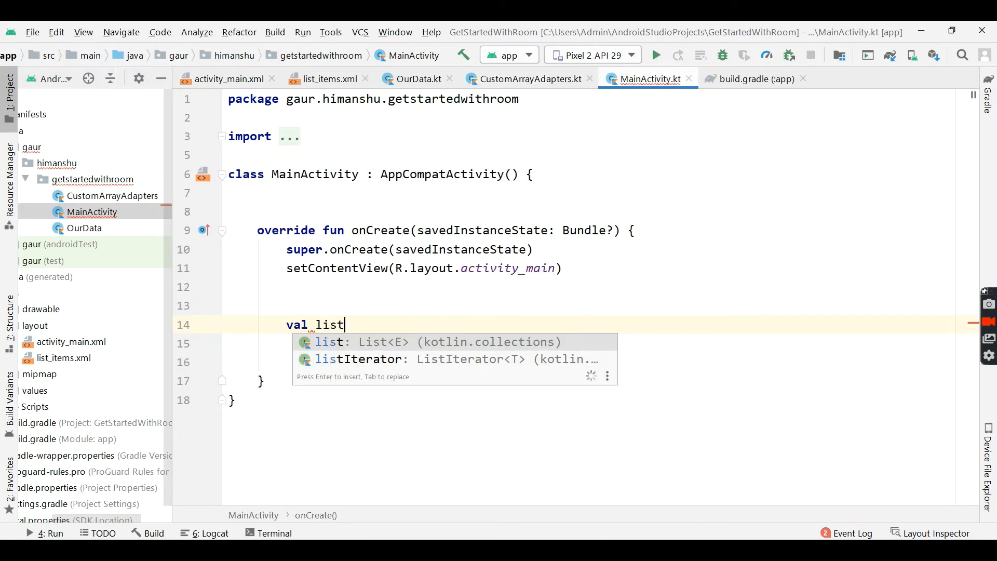
type("Vi")
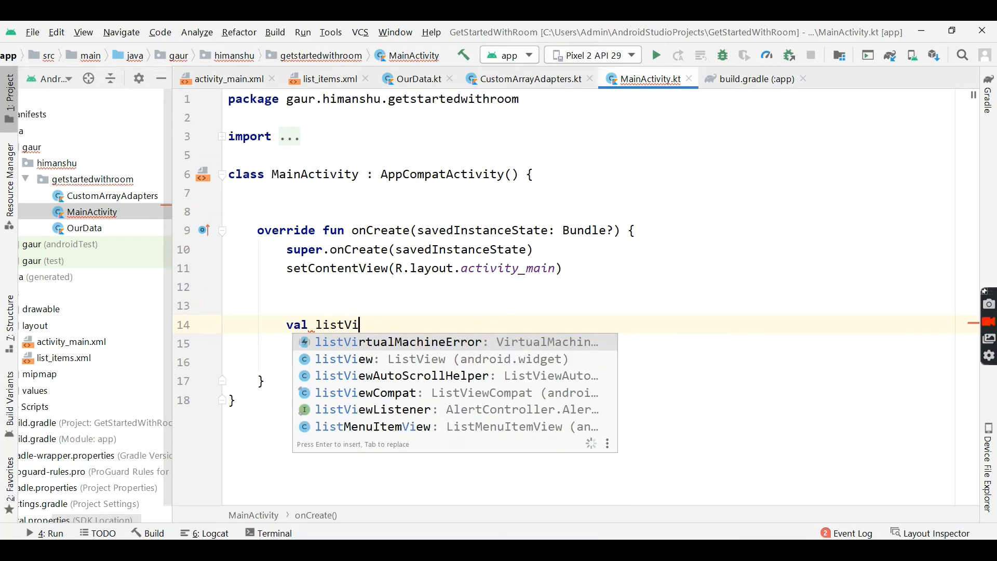
type("ew=findViewById<ListView>(R")
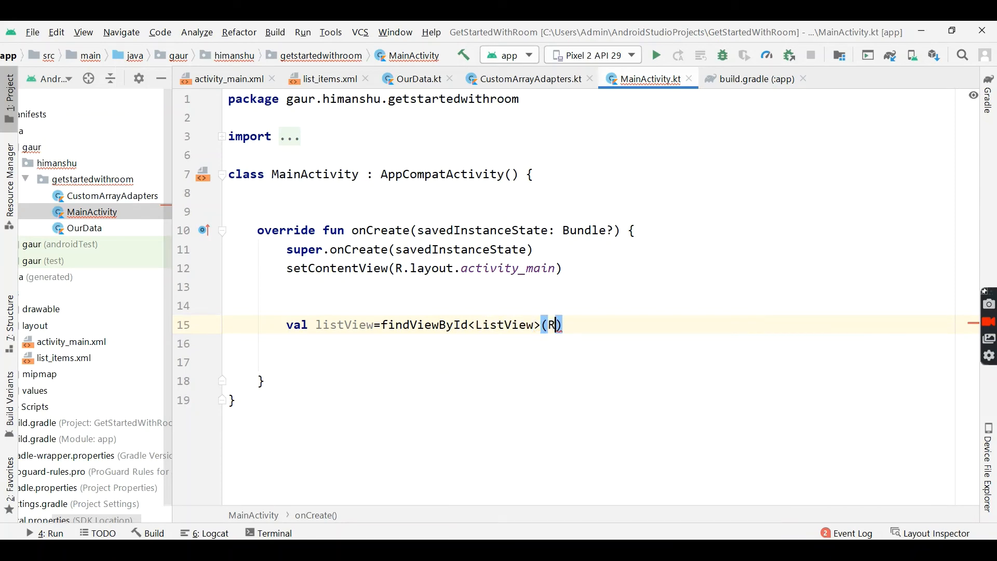
type(".id")
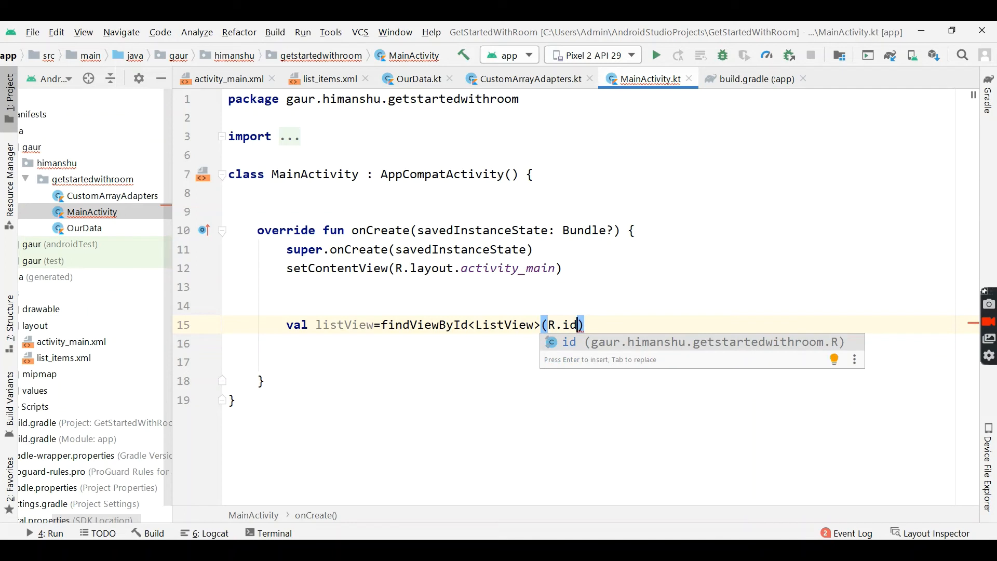
type(".")
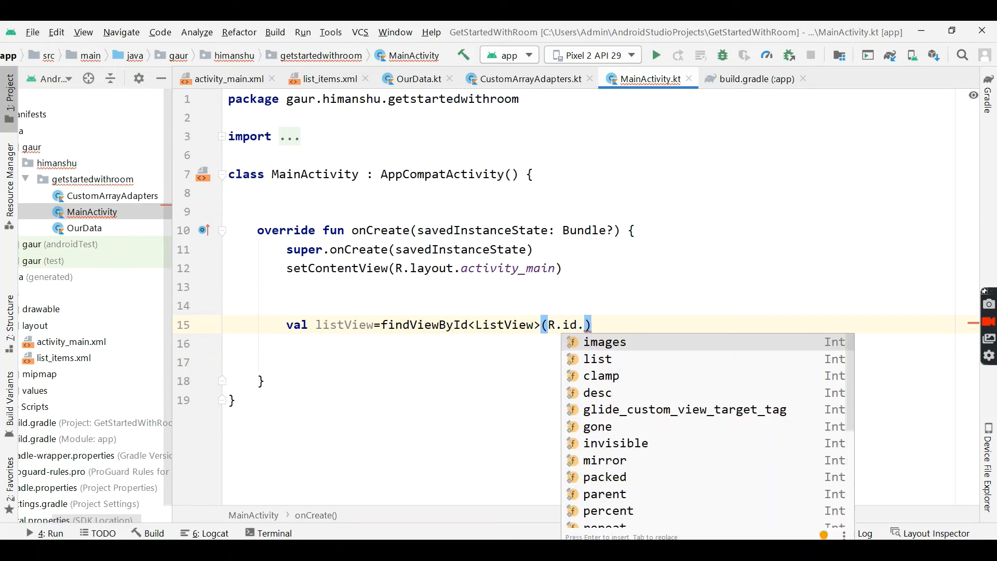
type("list")
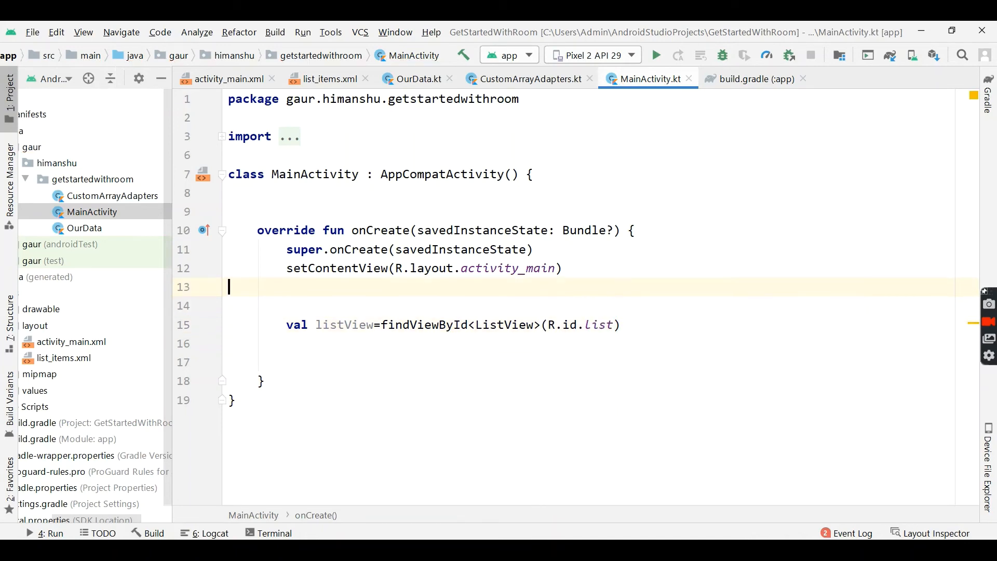
type("val list=")
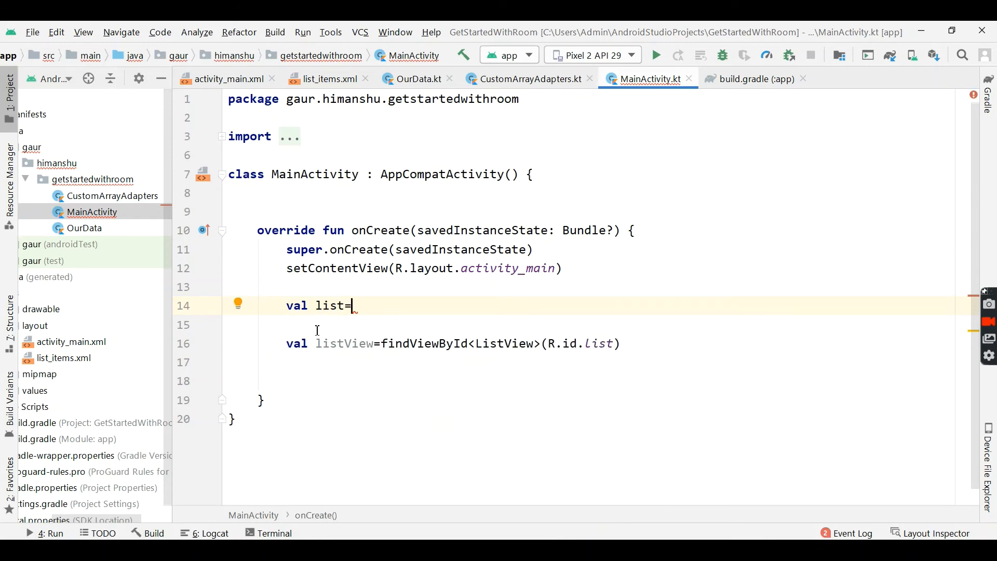
- Start declaring list as a mutableListOf<OurData> for the cricketers' data
type("m")
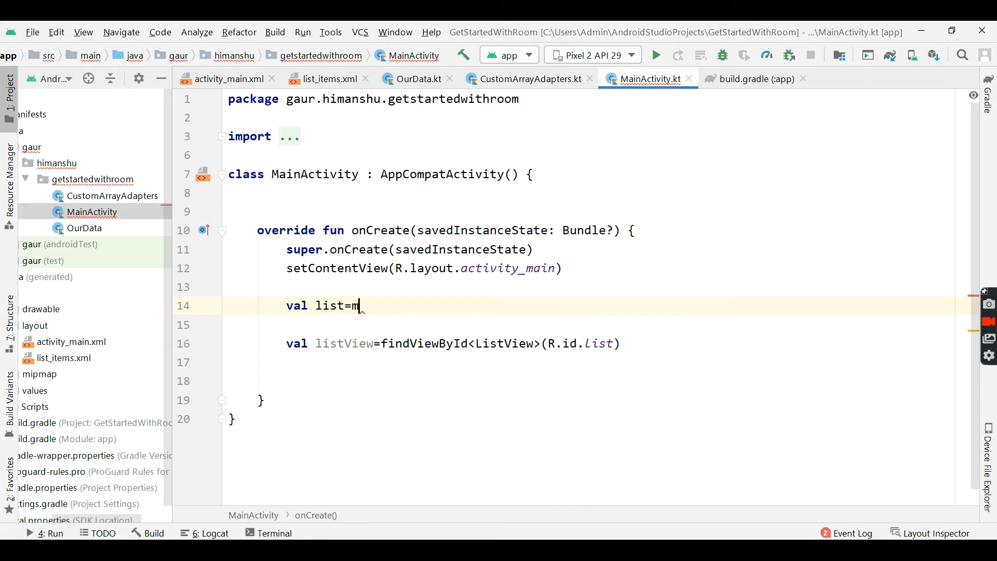
type("utableListOf<OurData>(")
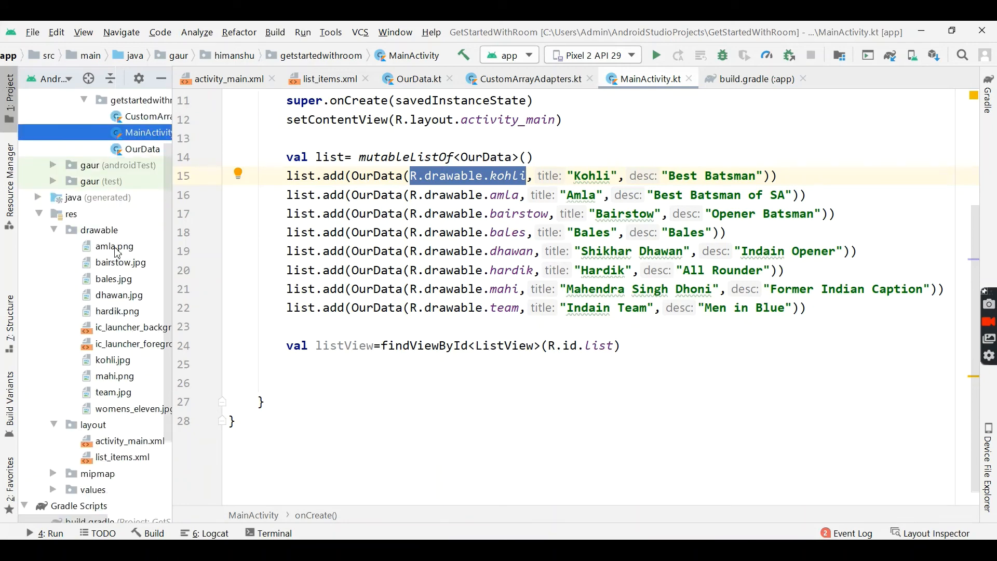
mouse_move(109, 405)
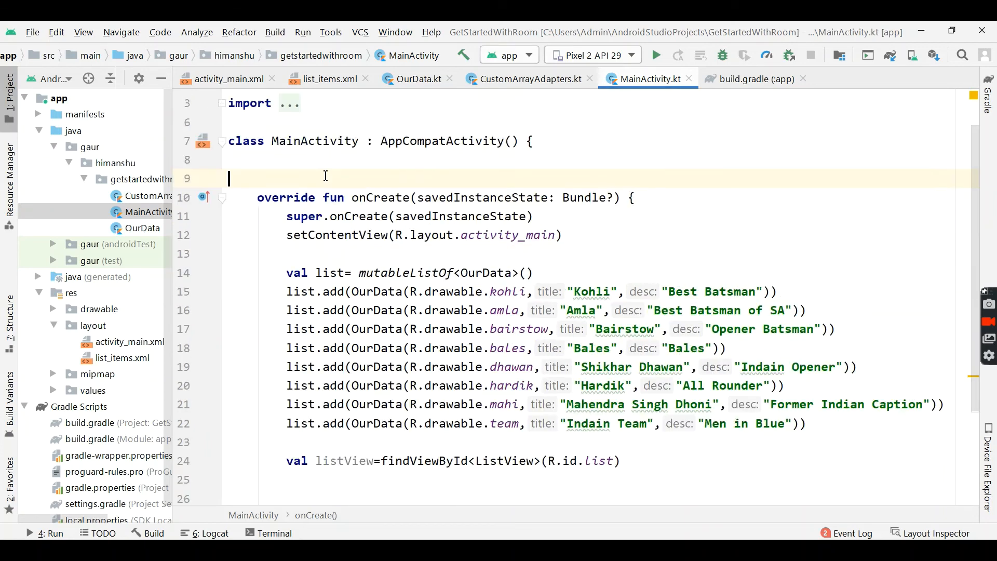
- Declare a lateinit customArrayAdapters and assign it CustomArrayAdapters(this, list)
type("lateinit var")
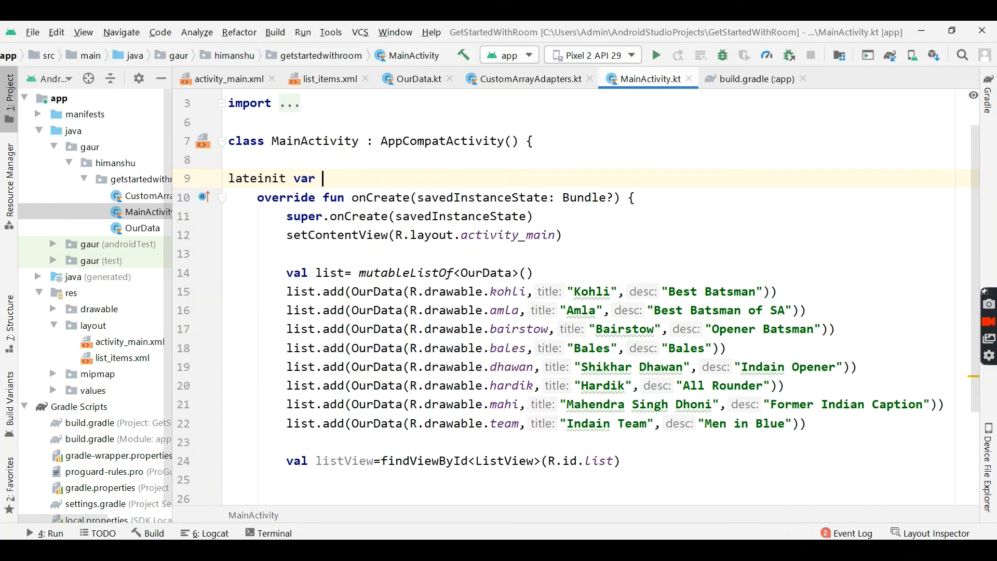
type("cus")
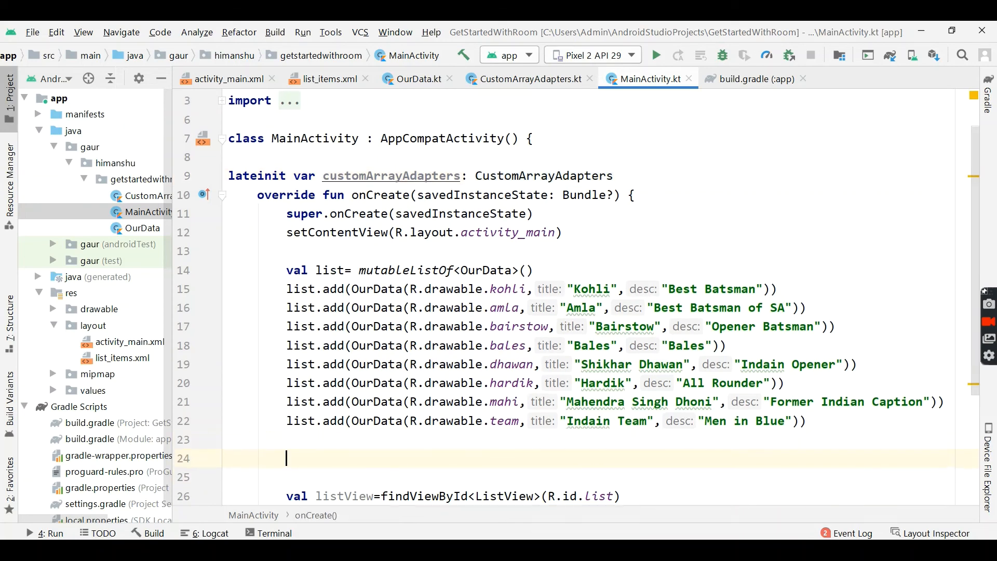
type("customArrayAdapters")
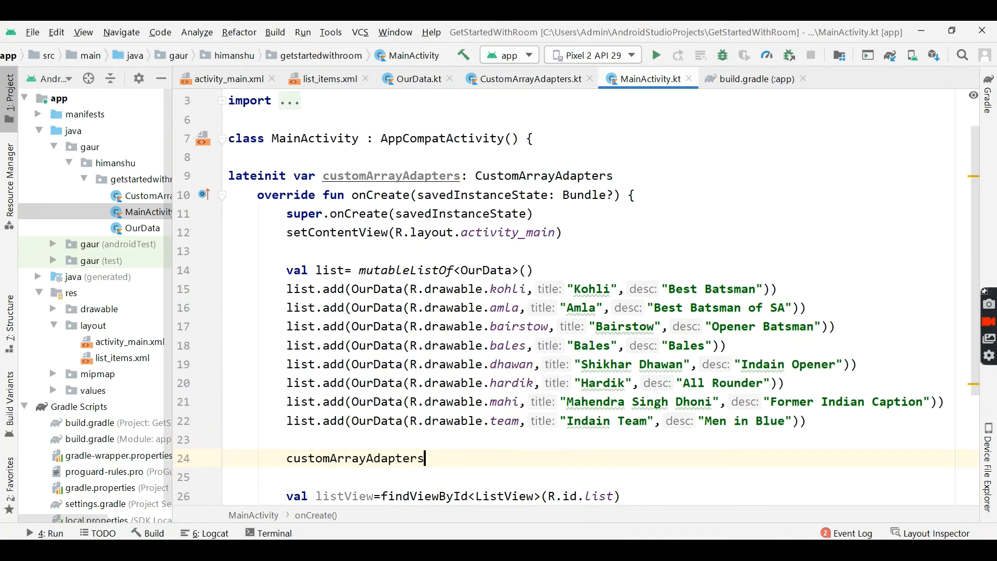
type("=Cus")
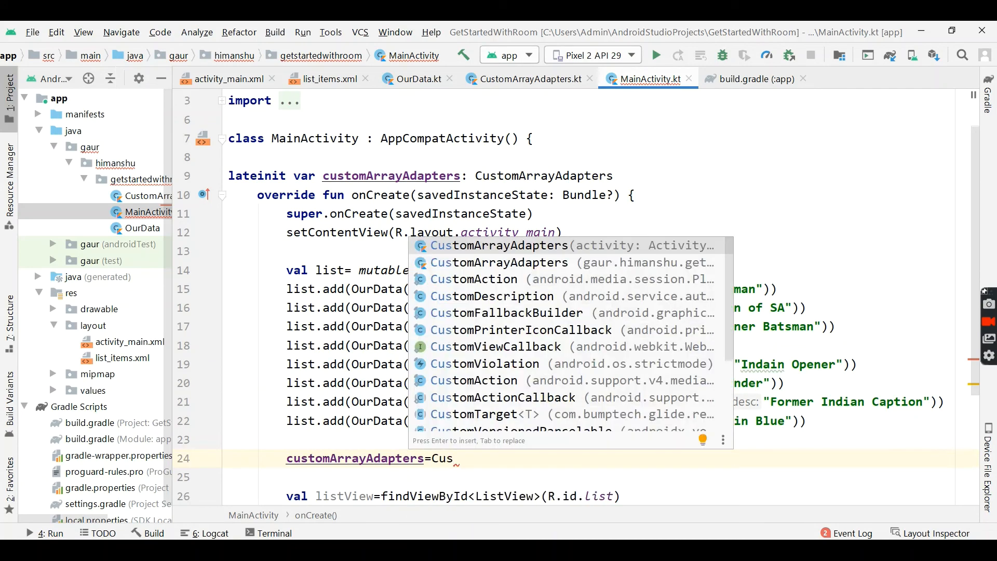
key("Enter")
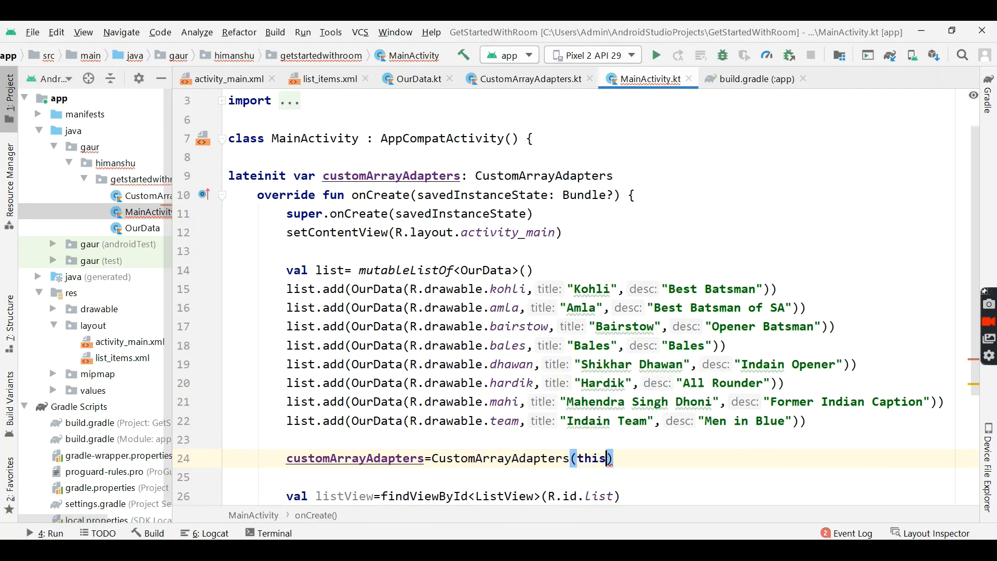
type(",list")
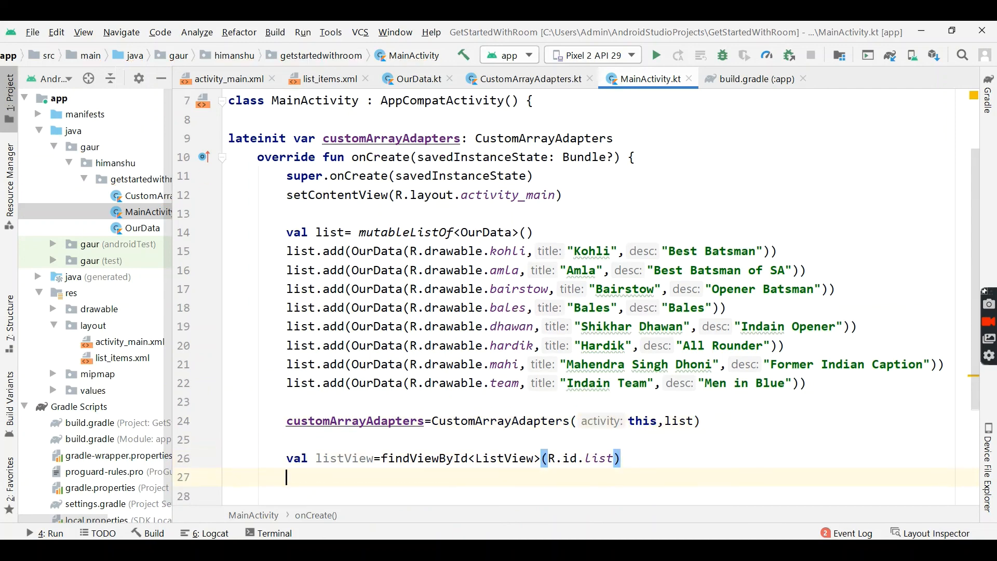
- Set listView.adapter to customArrayAdapters and run the app on the emulator
scroll("down", 3)
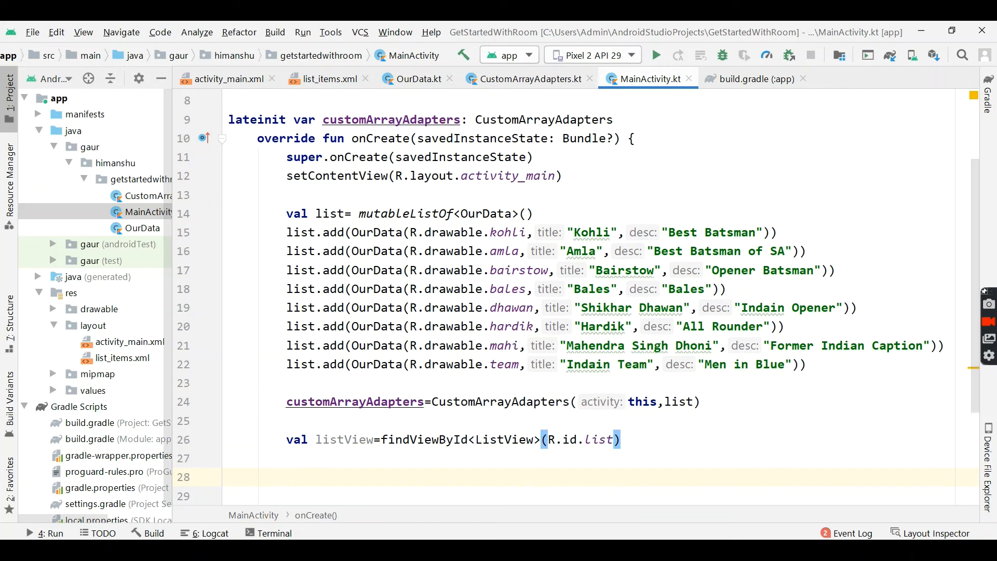
type("ls")
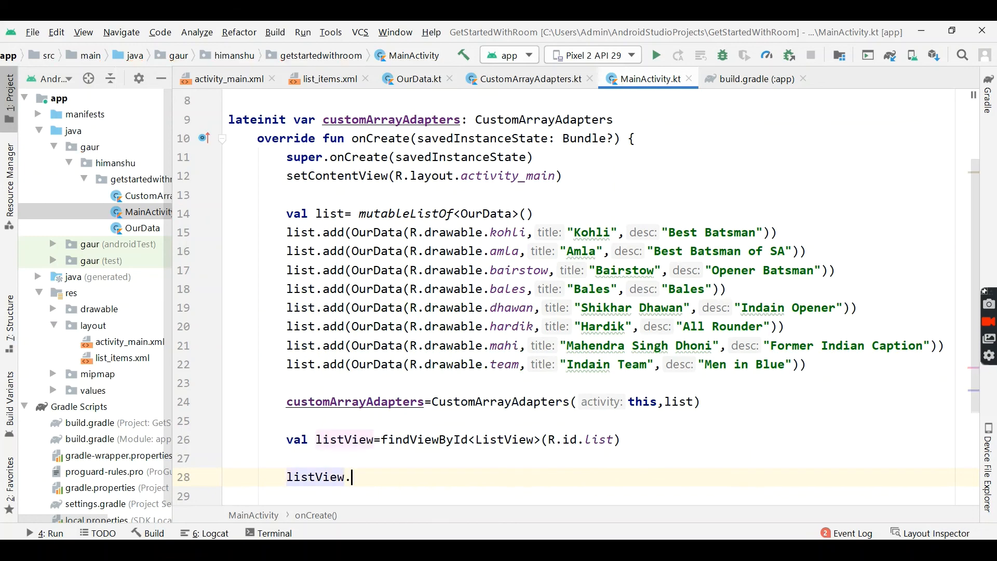
type("adapter")
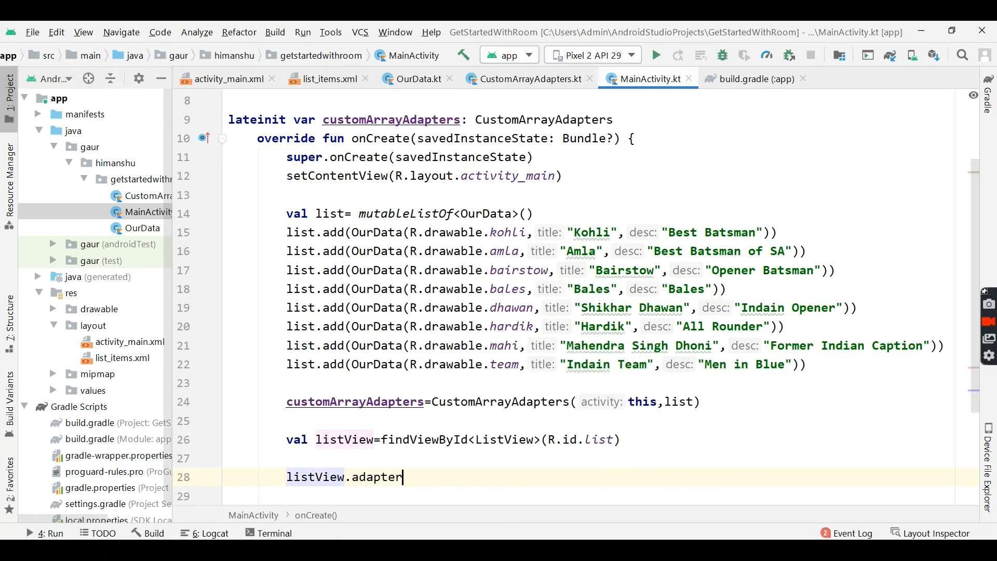
type("=cu")
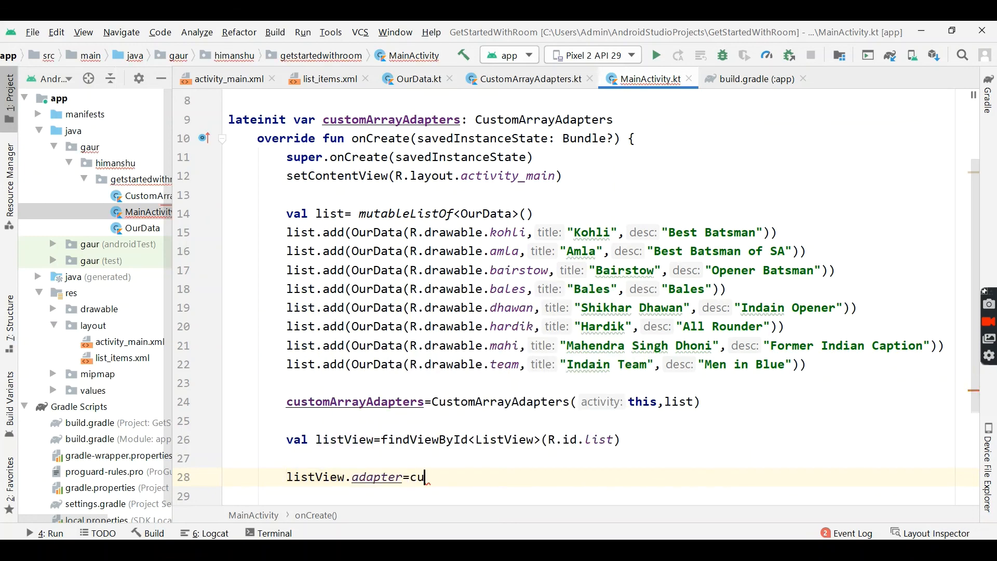
type("stomArrayAdapters")
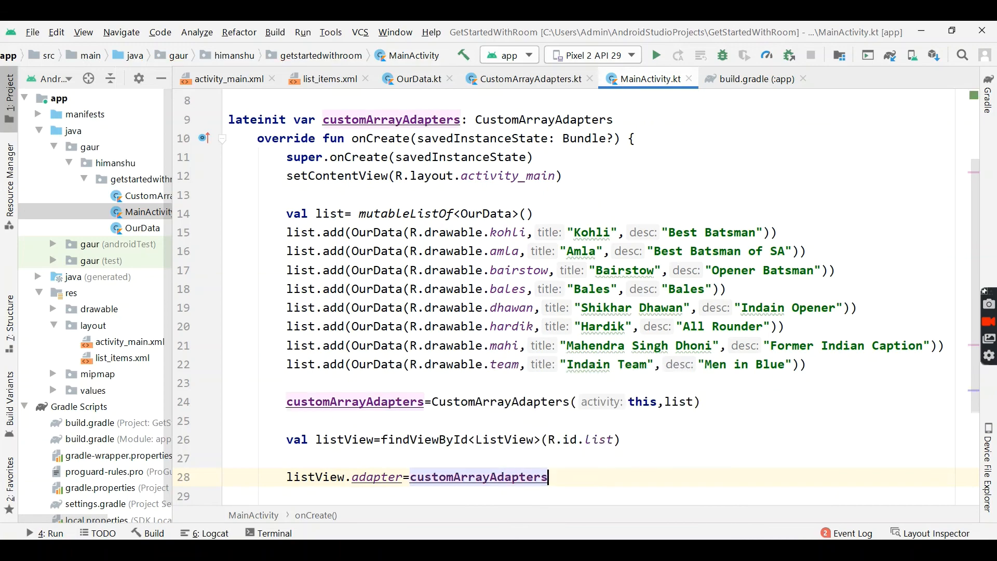
left_click(656, 56)
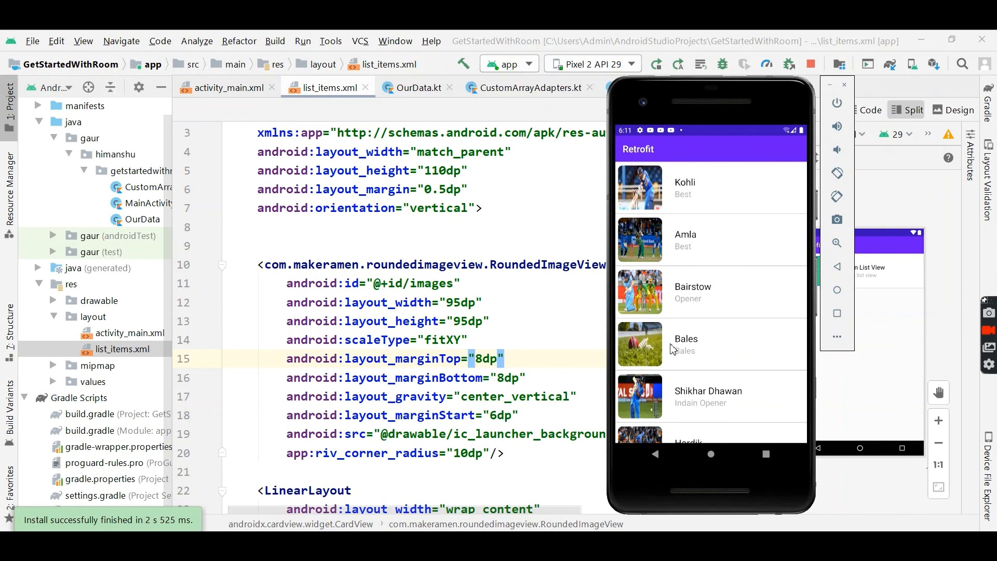
- Scroll down the emulator's cricketer list to view more players' photos and descriptions
scroll("down", 3)
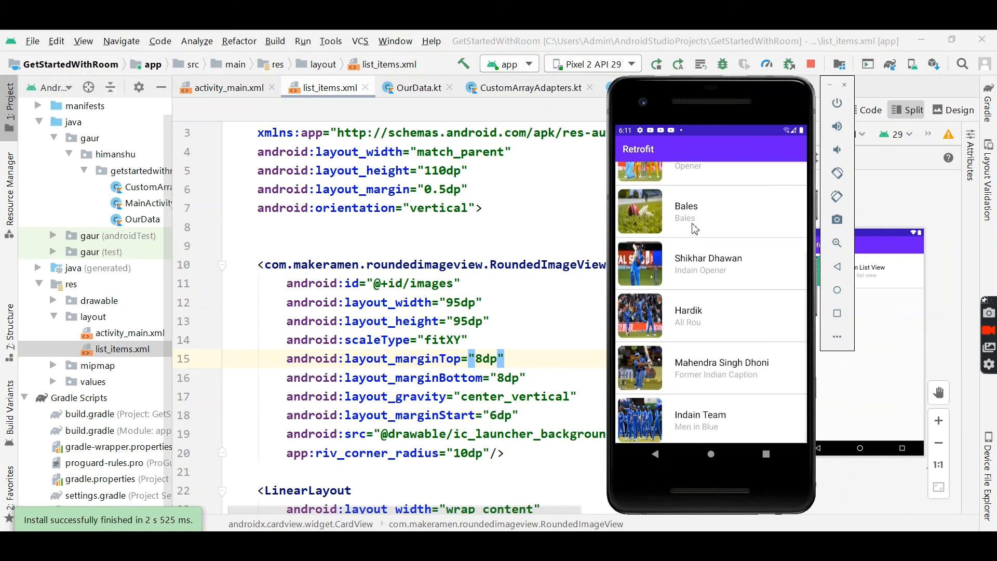
scroll("down", 3)
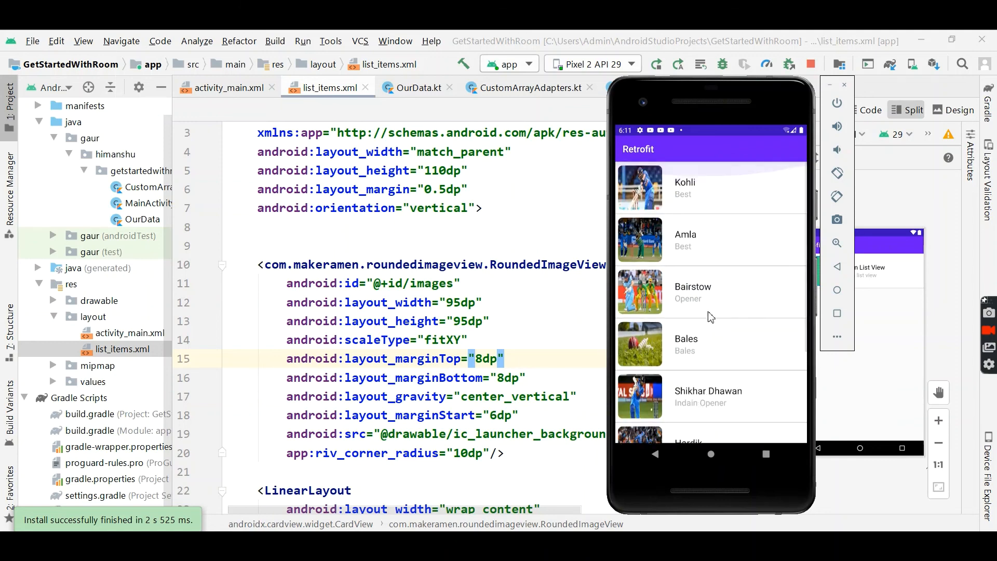
mouse_move(711, 283)
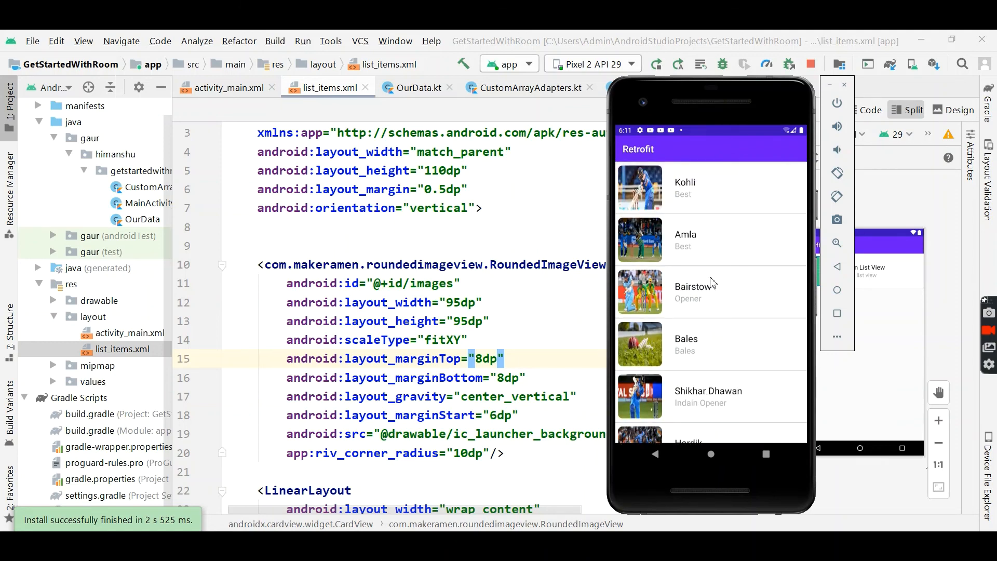